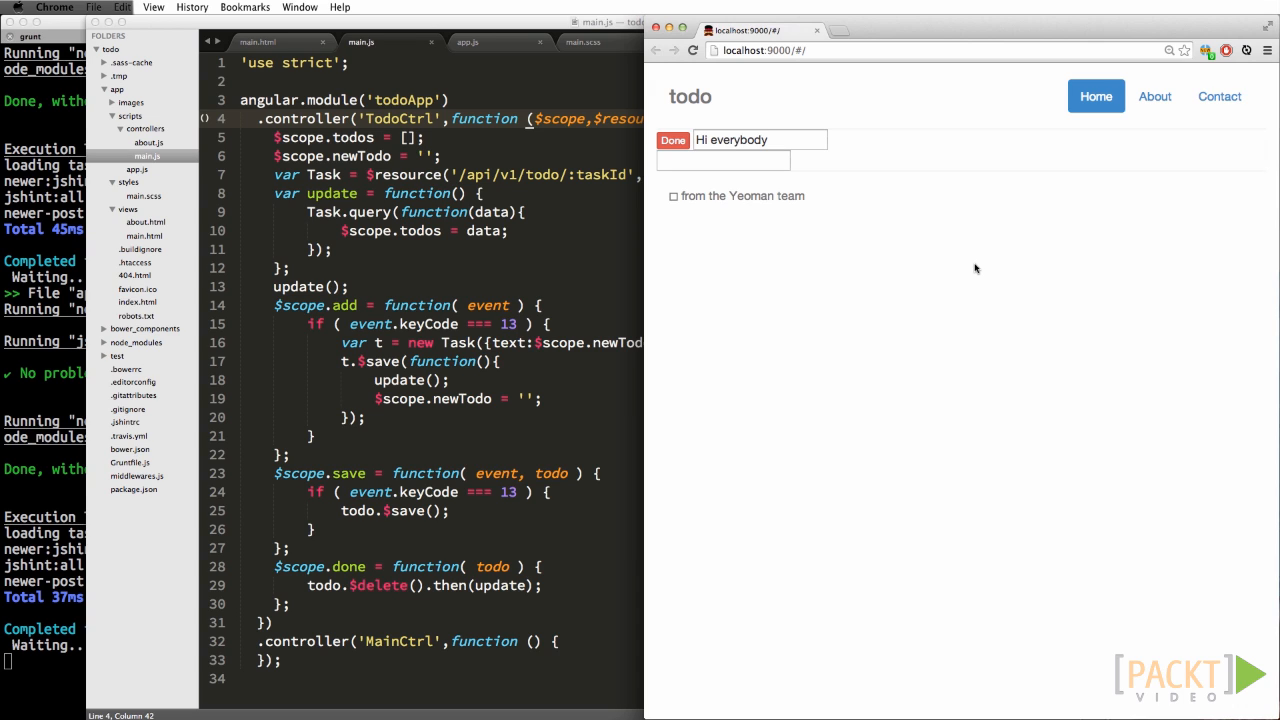
mouse_move(170, 168)
text('ngAnimate')
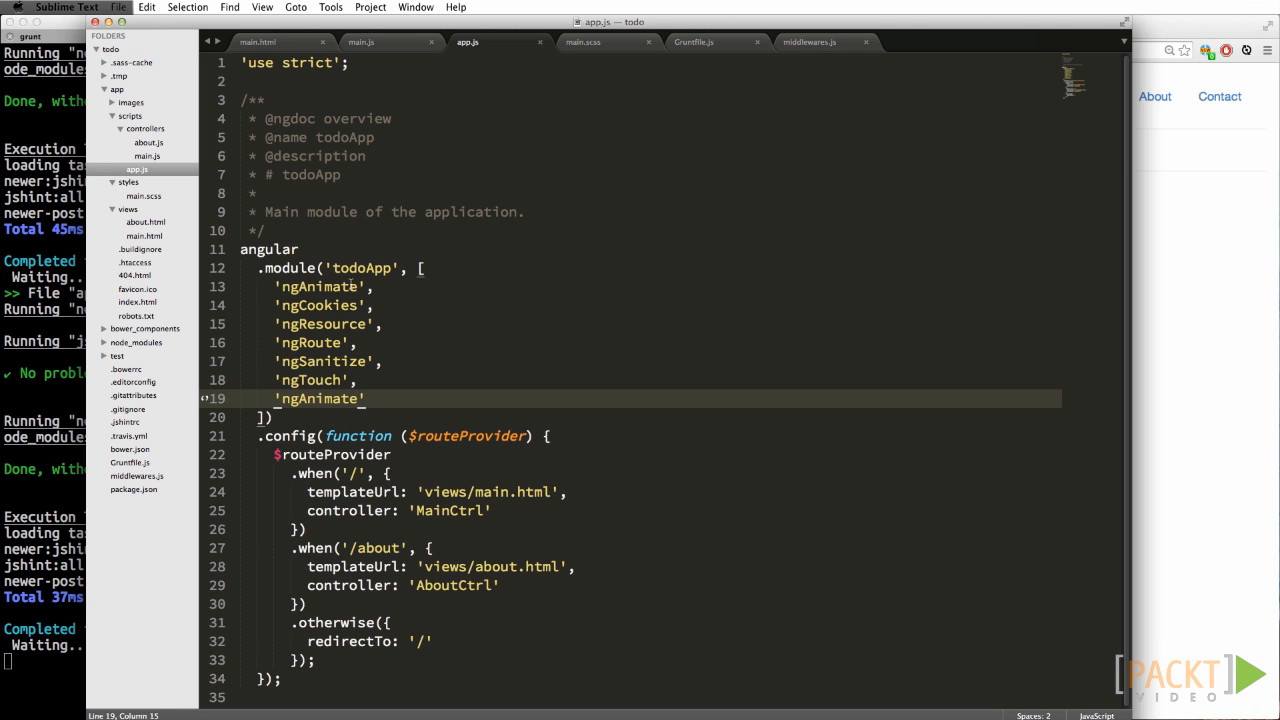
Step: Bring up main.html with the todo list and new-todo input
click(257, 41)
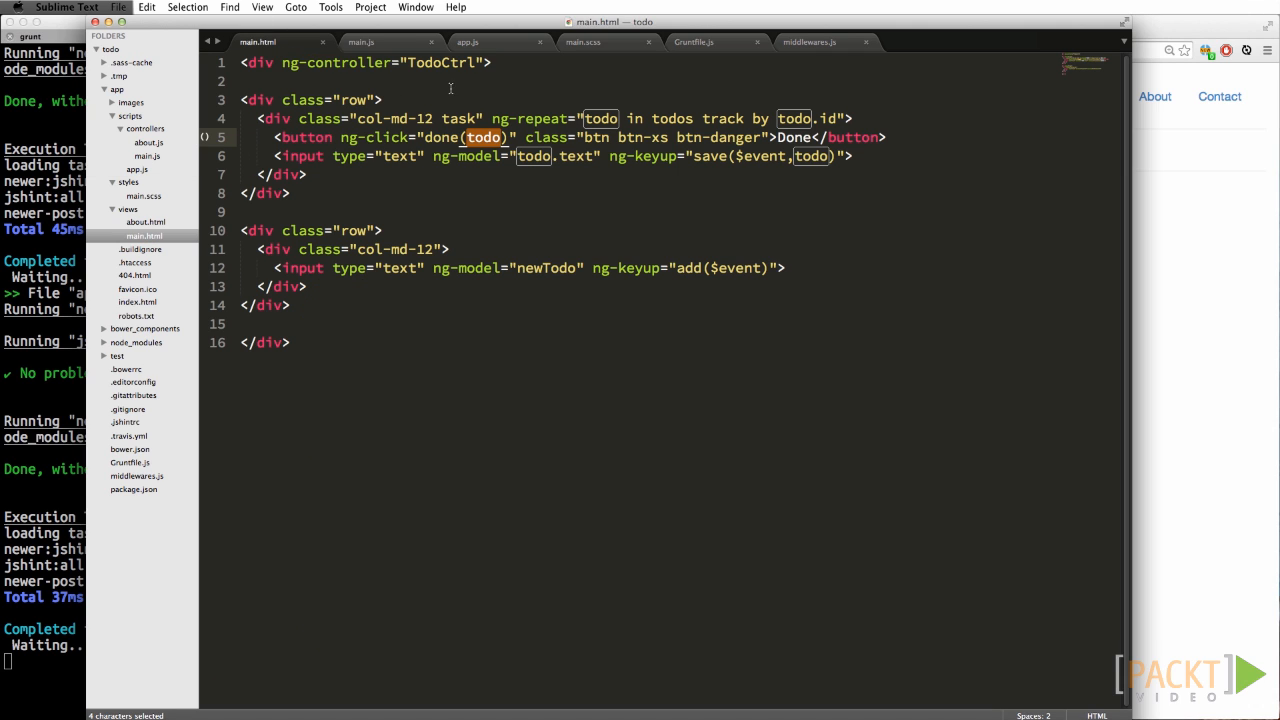
Step: Check the todoApp ng-app name in index.html and start a new file in scripts
click(370, 42)
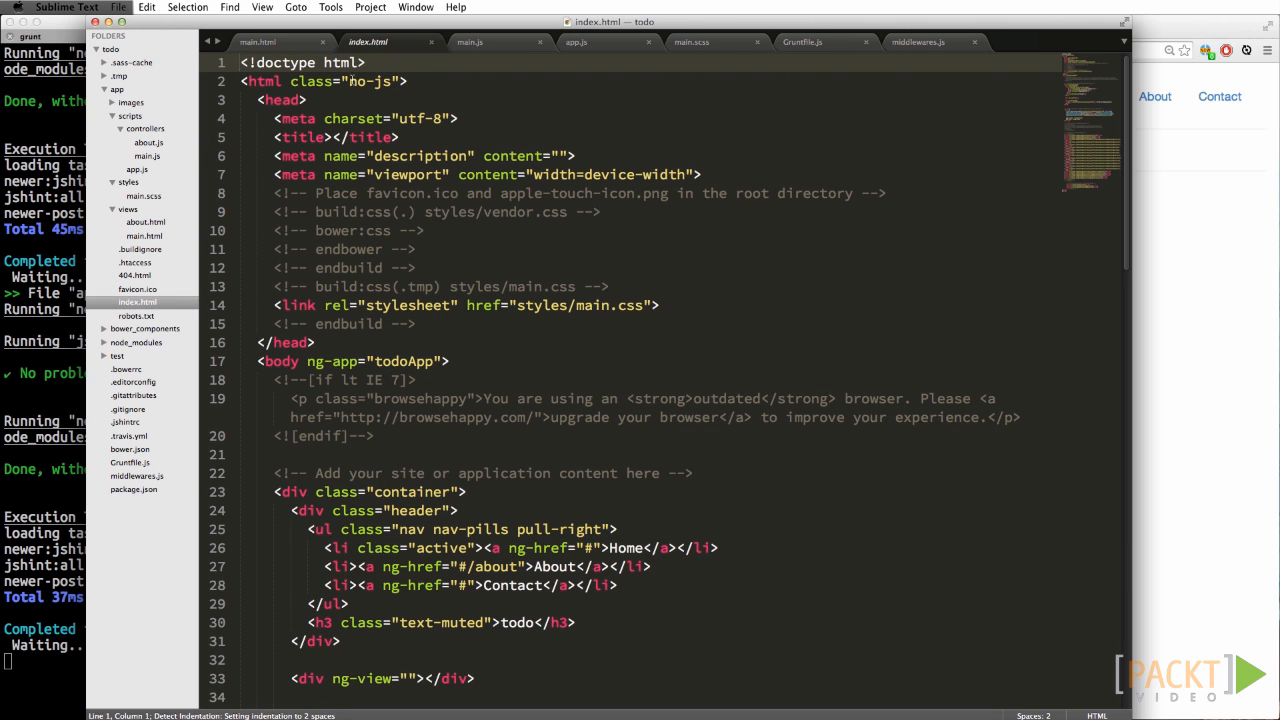
double_click(405, 361)
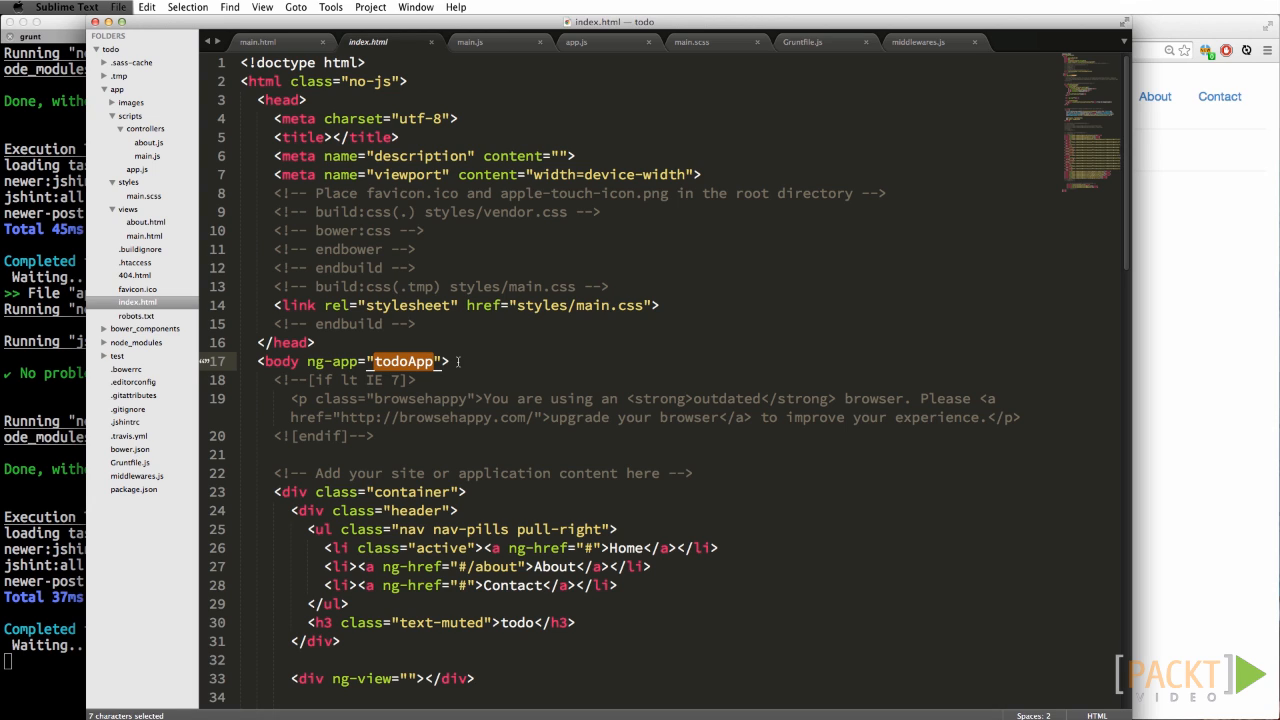
right_click(131, 116)
text(ang)
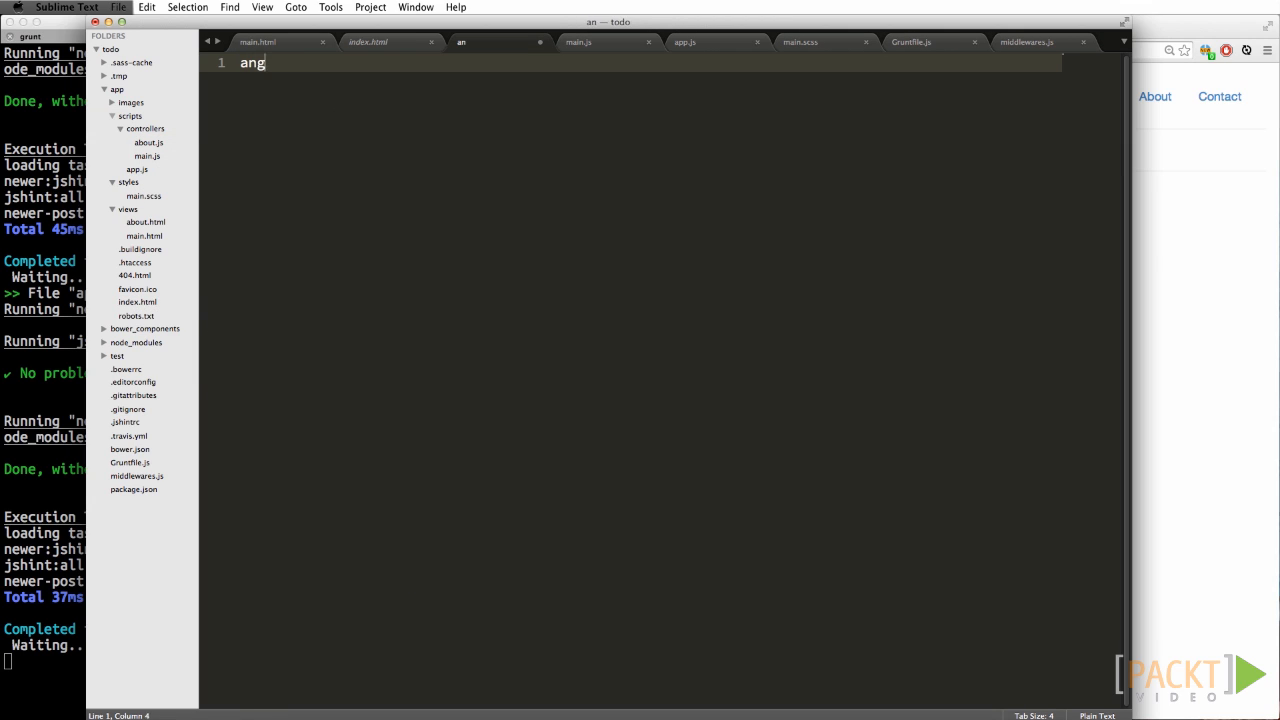
Step: Write angular.module('todo',[]) skeleton, save it as scripts/todo.js, and return to index.html to load it
text(ular.module('todo'[]))
text(.factory('api',function($resource){)
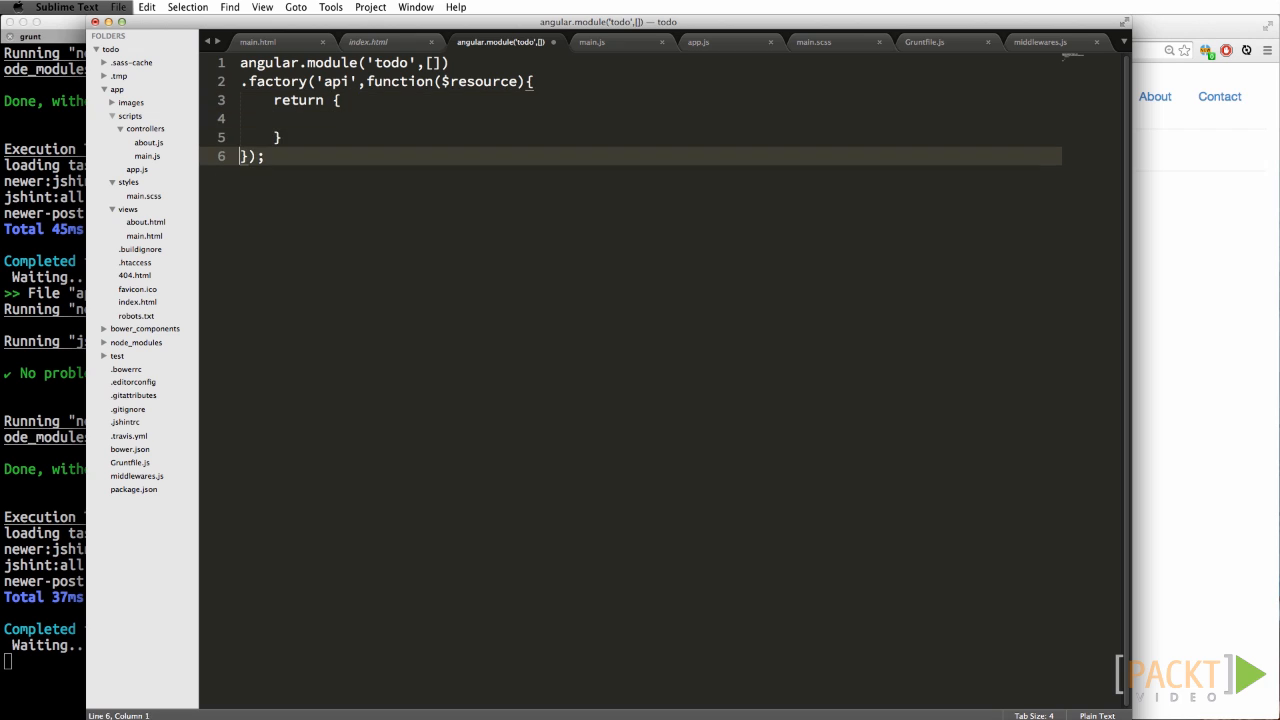
key(cmd+s)
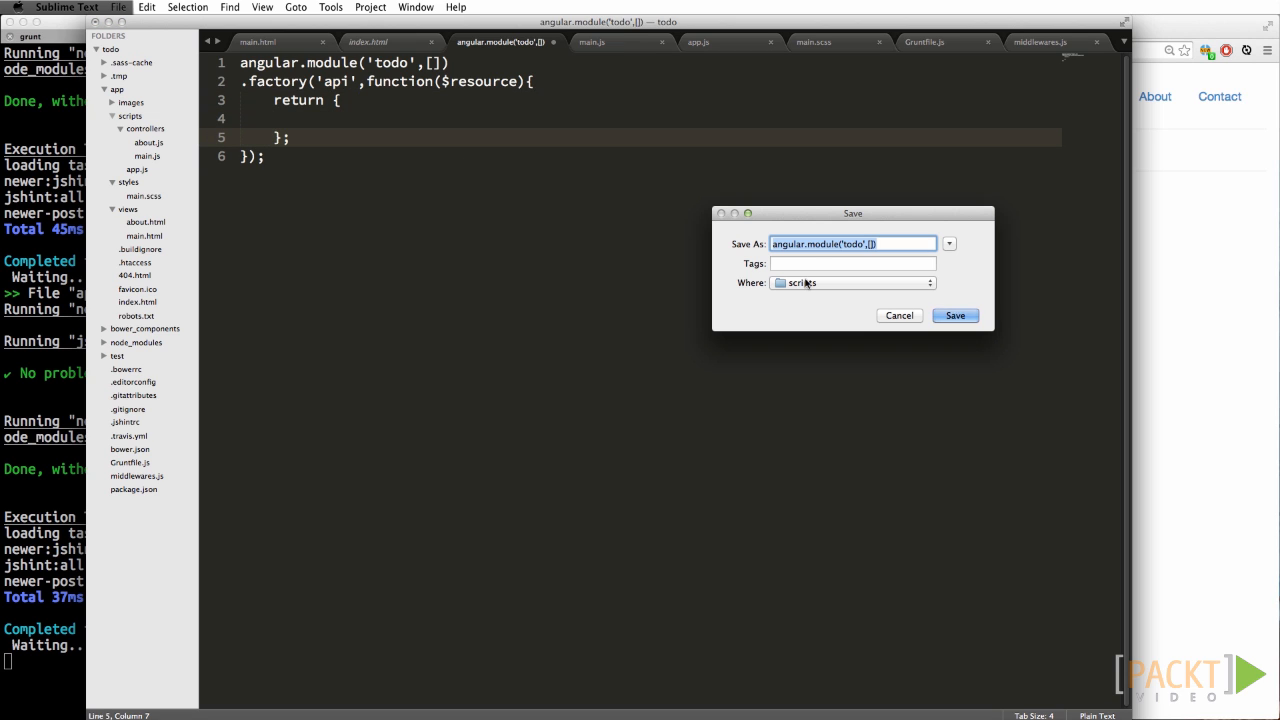
click(954, 315)
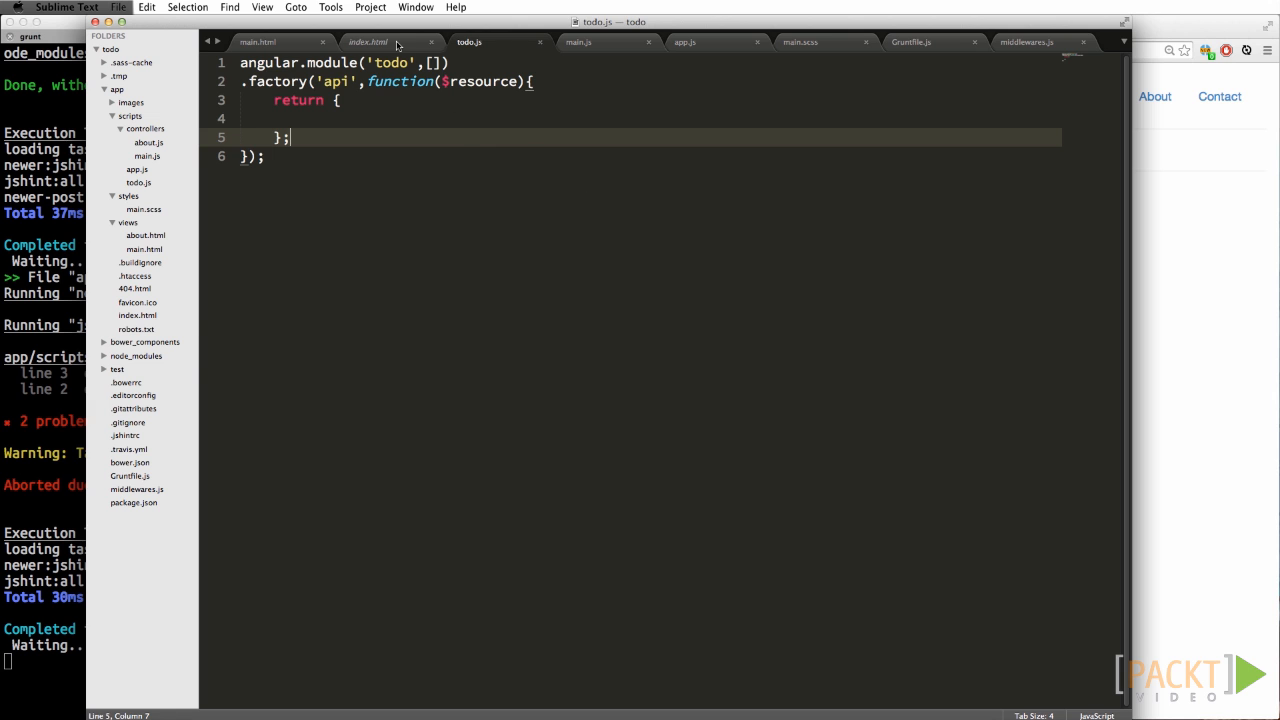
click(368, 42)
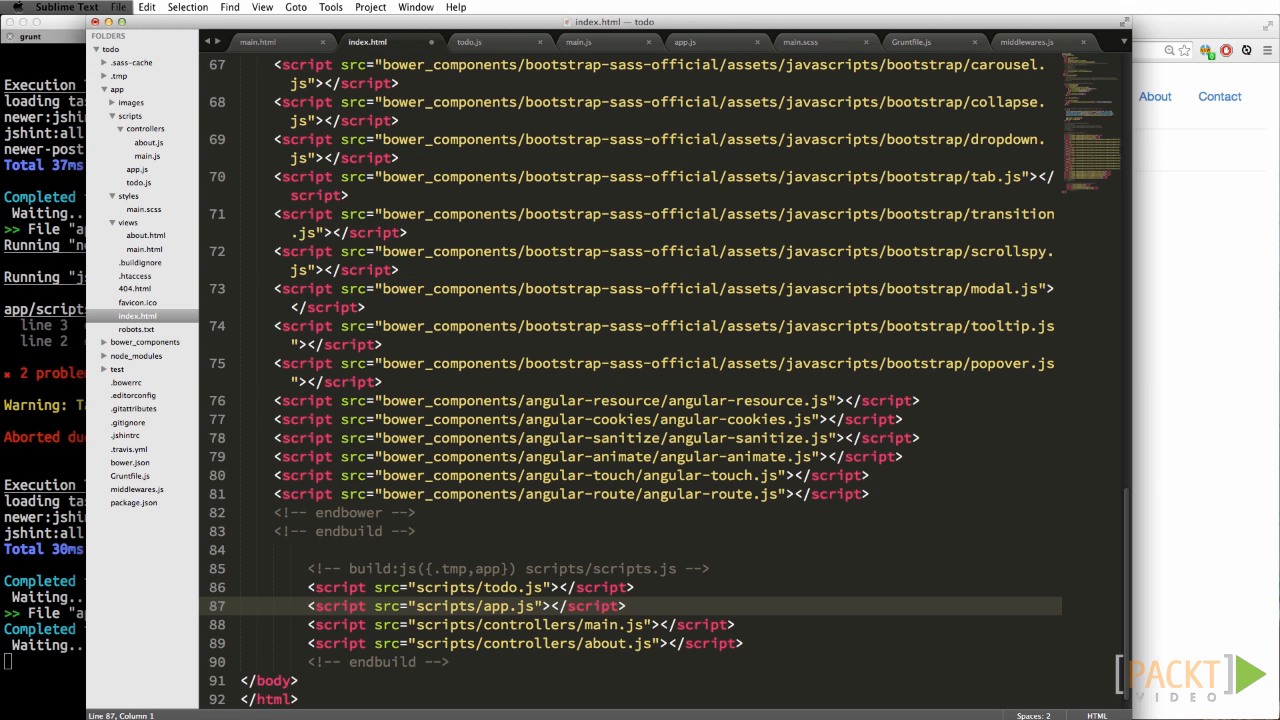
Step: Add 'todo' to the todoApp module dependencies in app.js
click(685, 42)
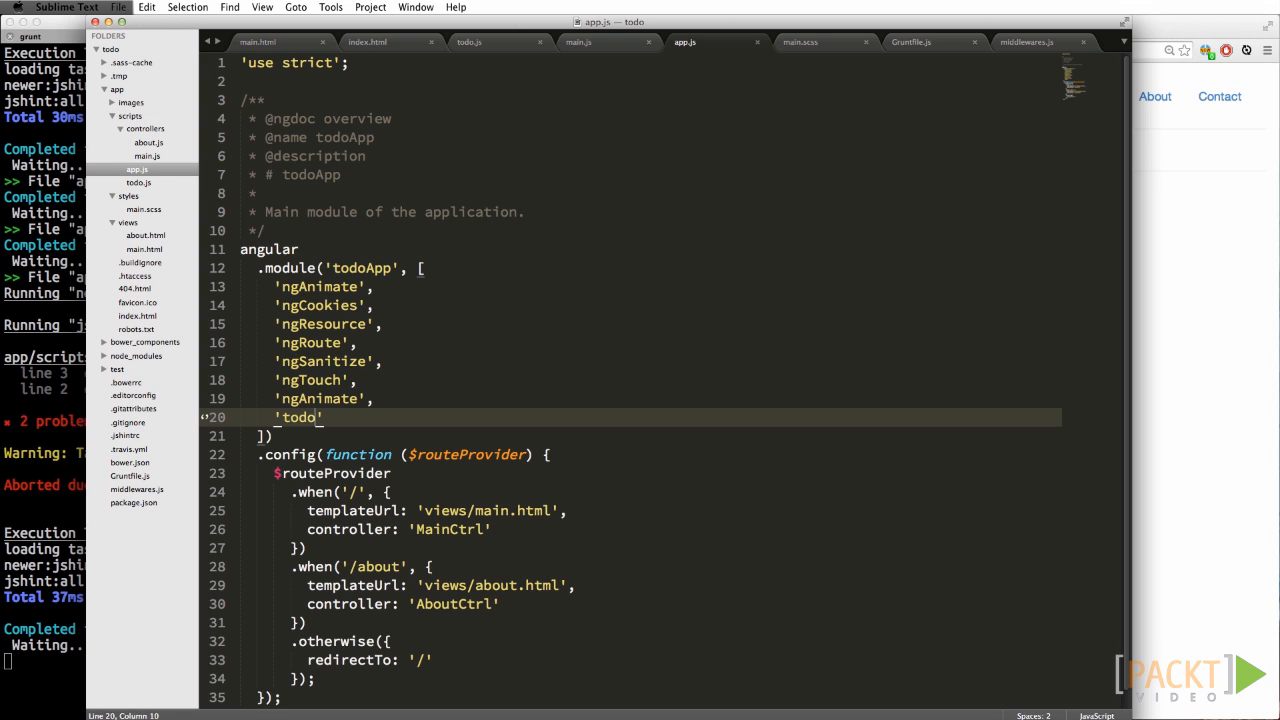
mouse_move(496, 365)
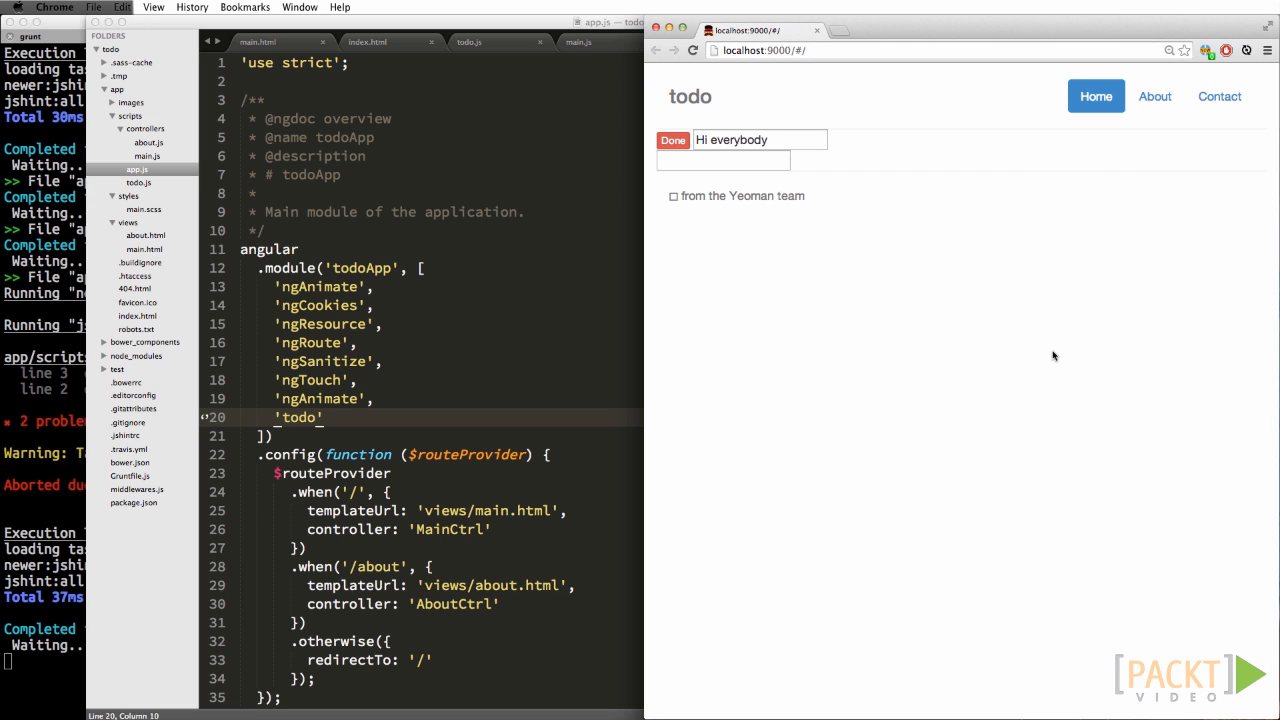
mouse_move(715, 342)
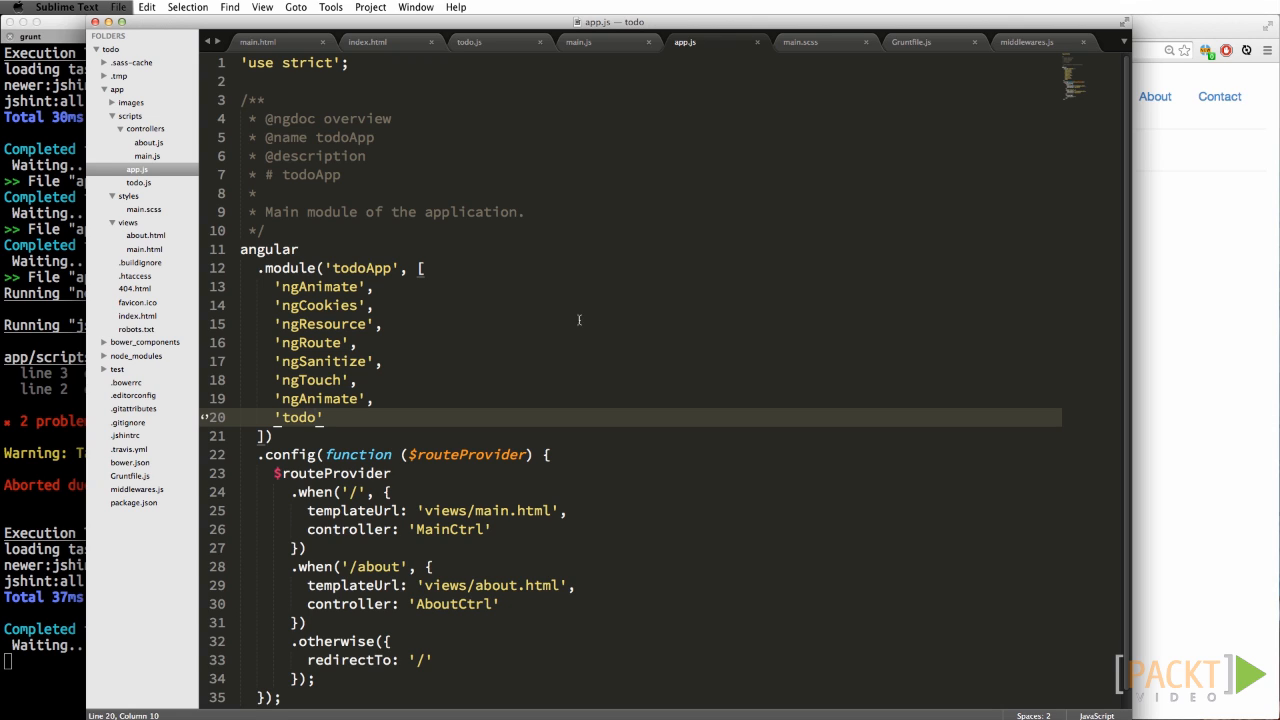
mouse_move(540, 74)
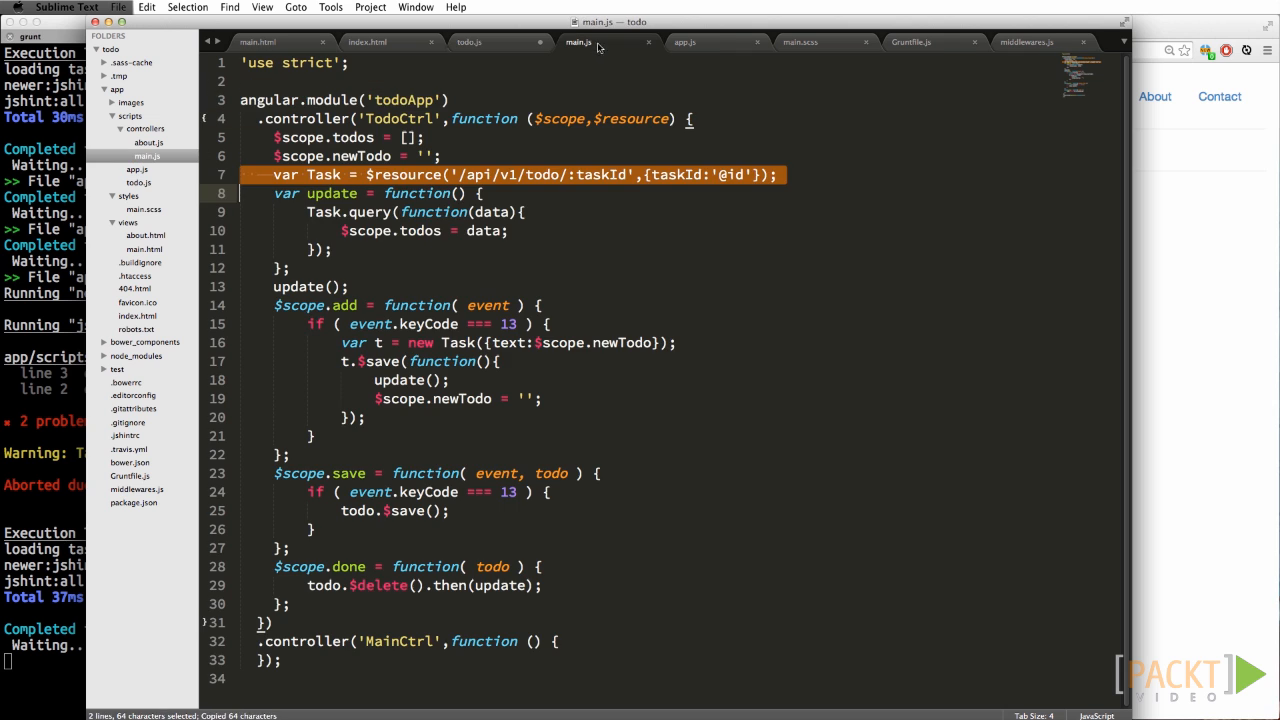
Step: In todo.js, paste the Task resource and return a get method querying todos into a callback
click(469, 42)
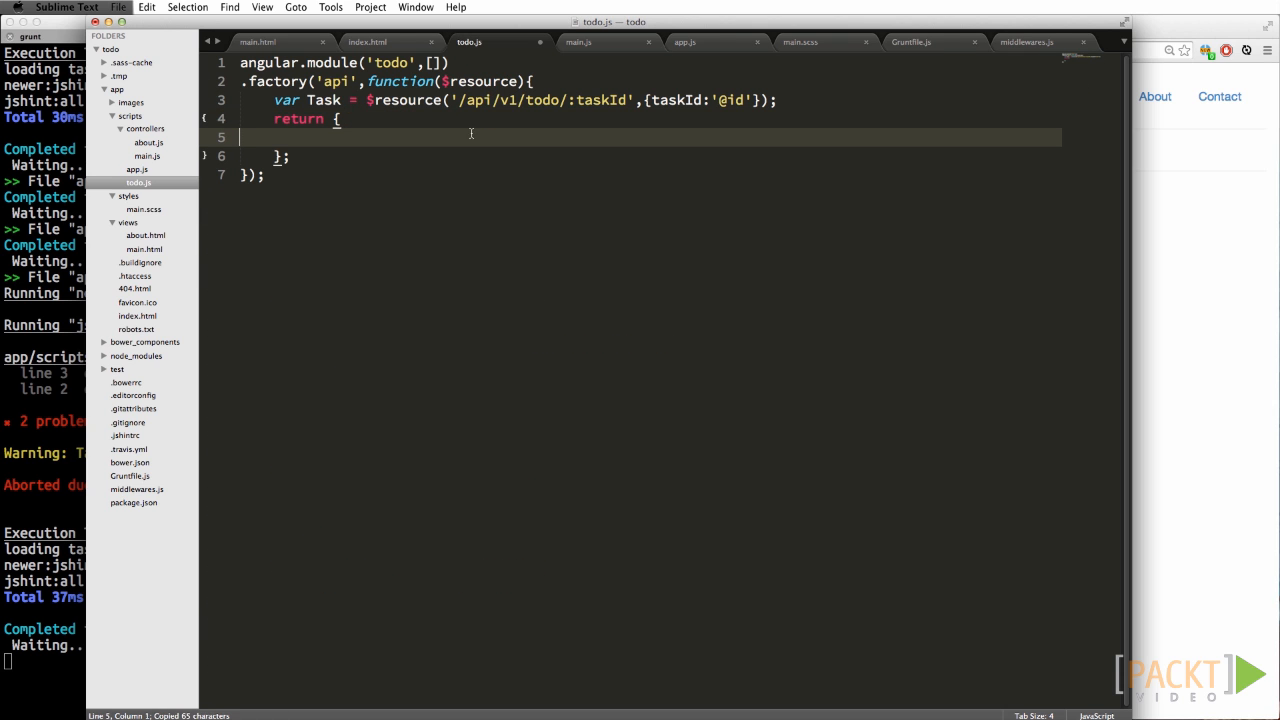
text(get: function( ))
text(cb( data );)
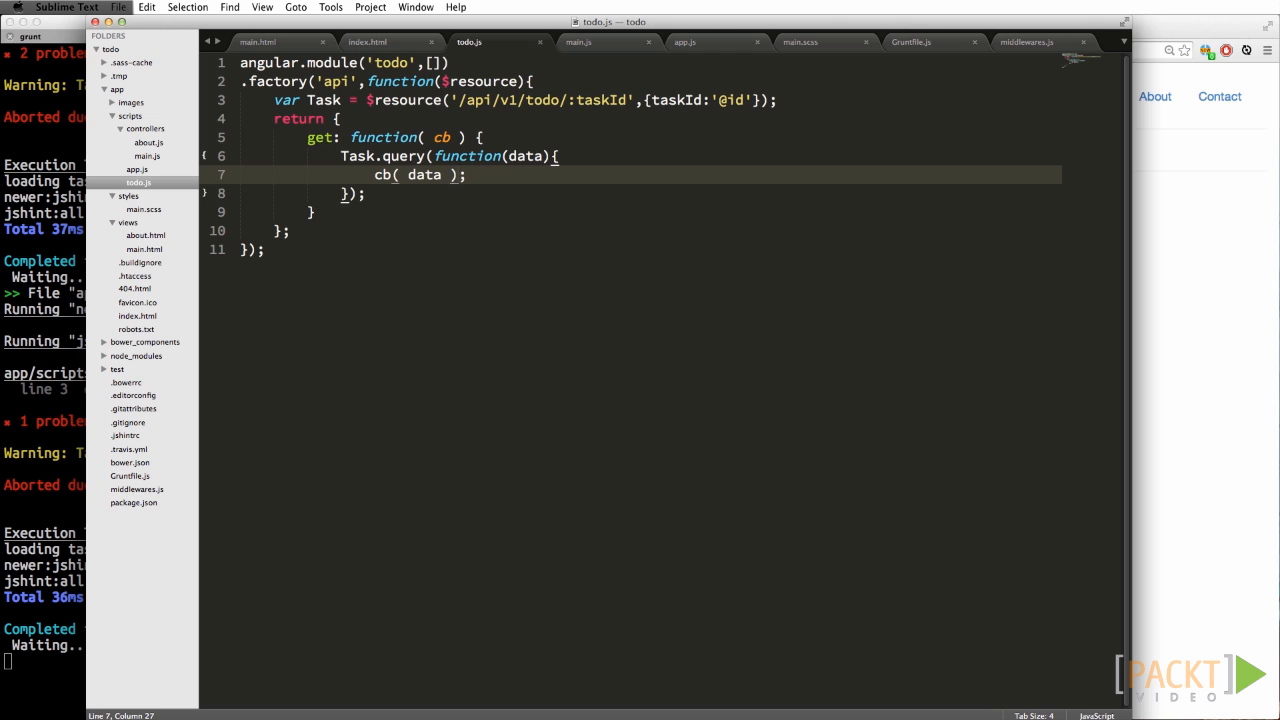
Step: Inject api into TodoCtrl in main.js and load todos with api.get in update
click(578, 42)
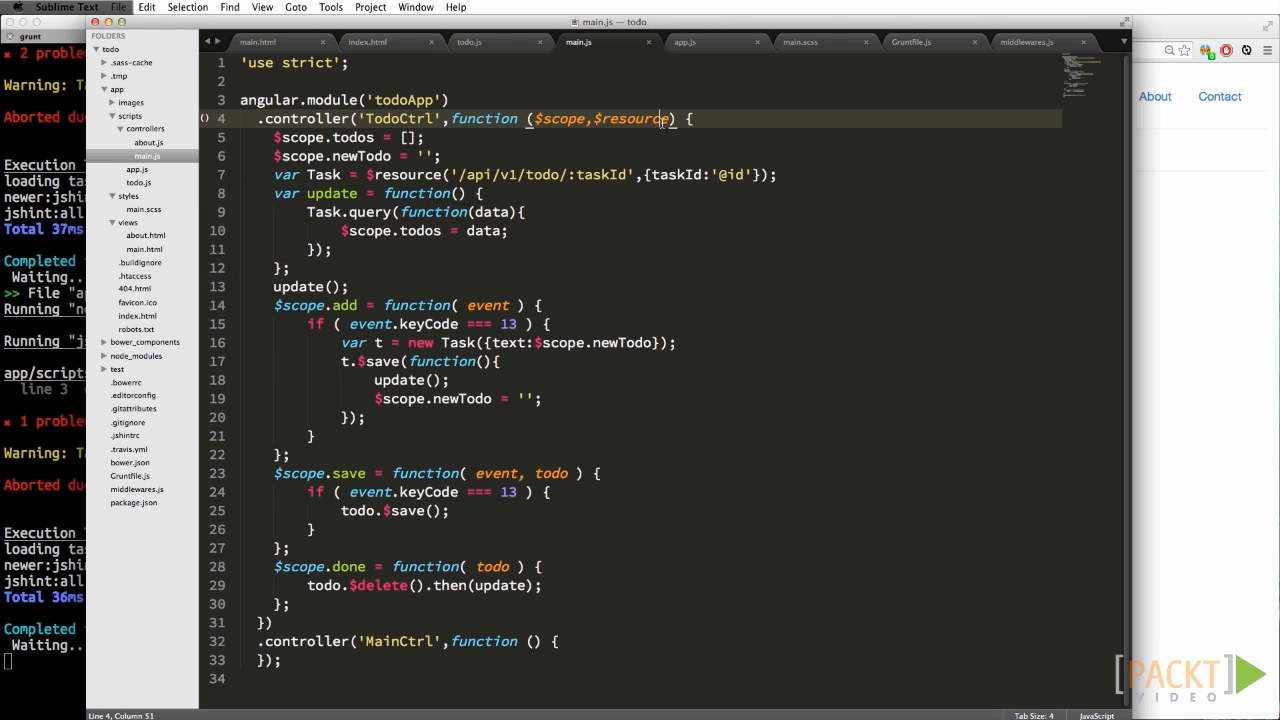
text(,api)
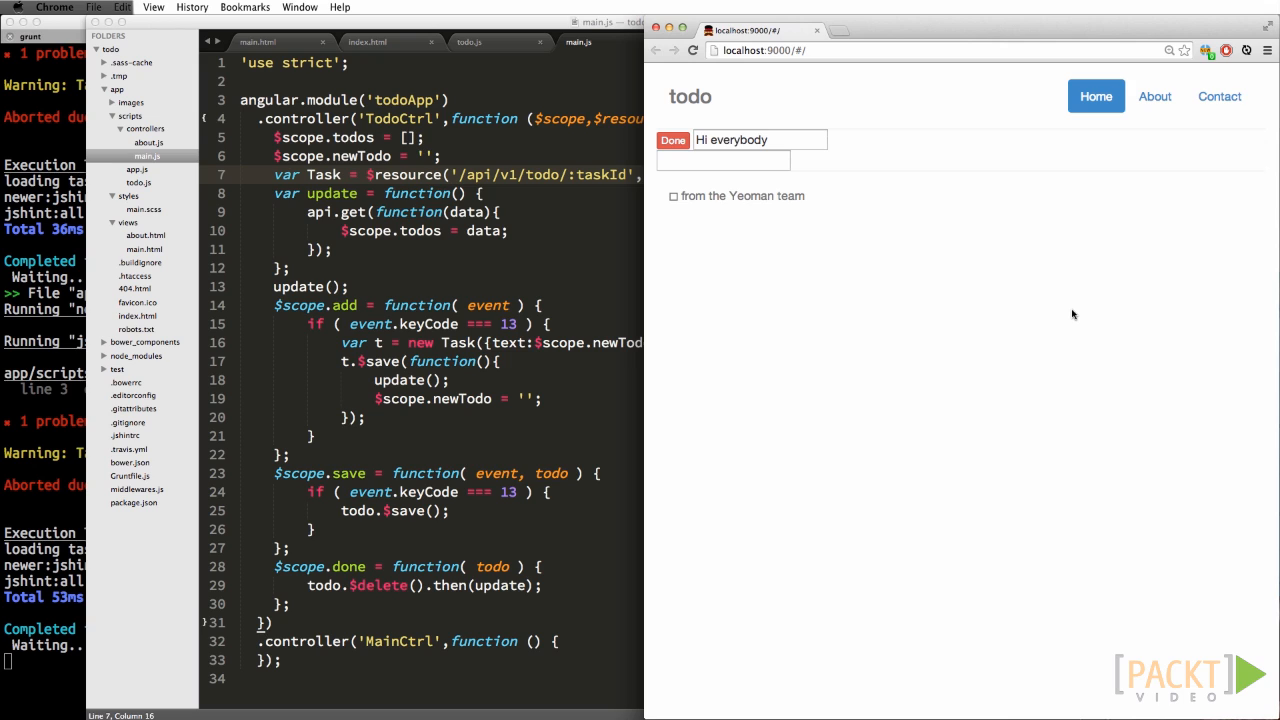
mouse_move(456, 360)
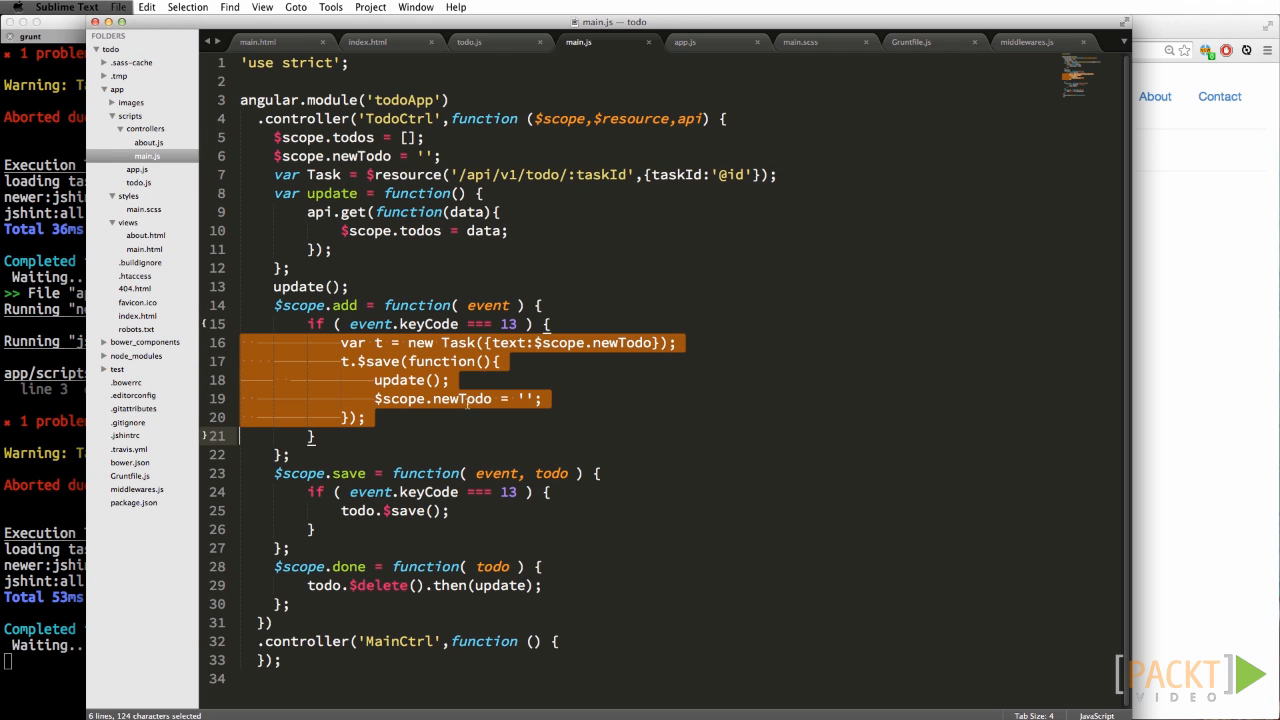
Step: Write add: function(text, cb) saving a new Task in todo.js, then call api.add from TodoCtrl
click(469, 42)
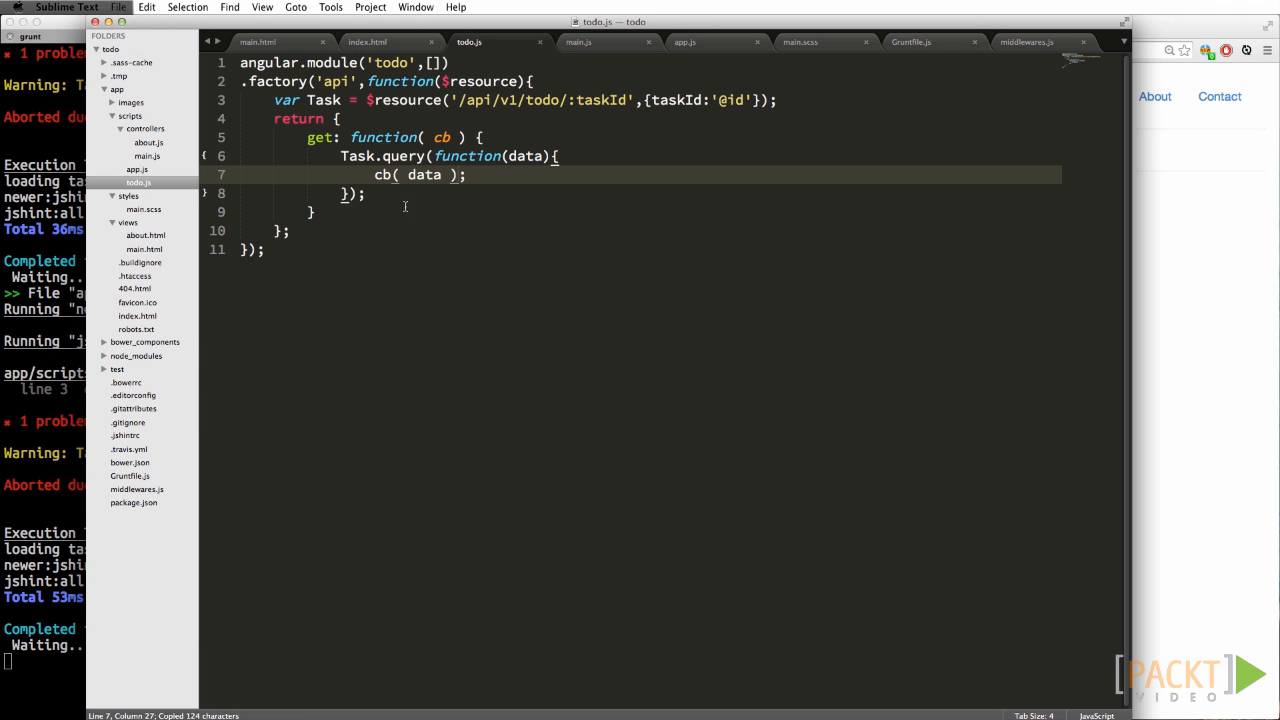
text(add: functio)
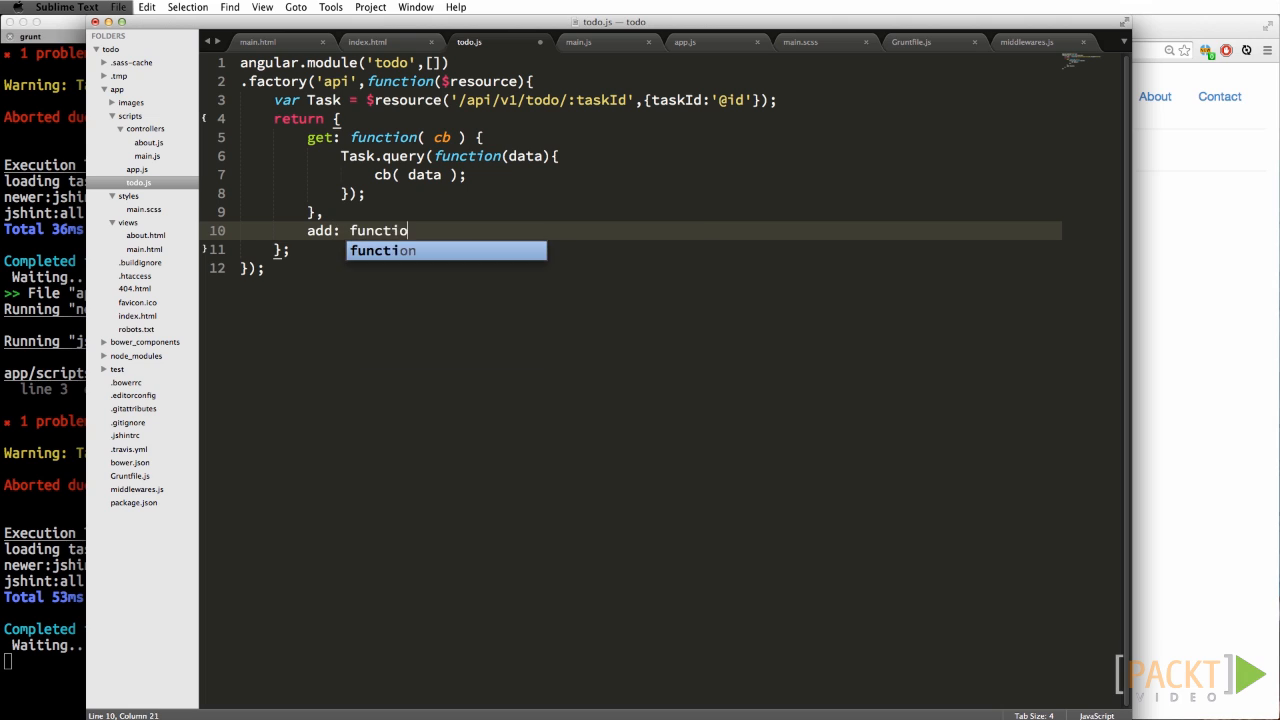
text(n( text, cb ) {)
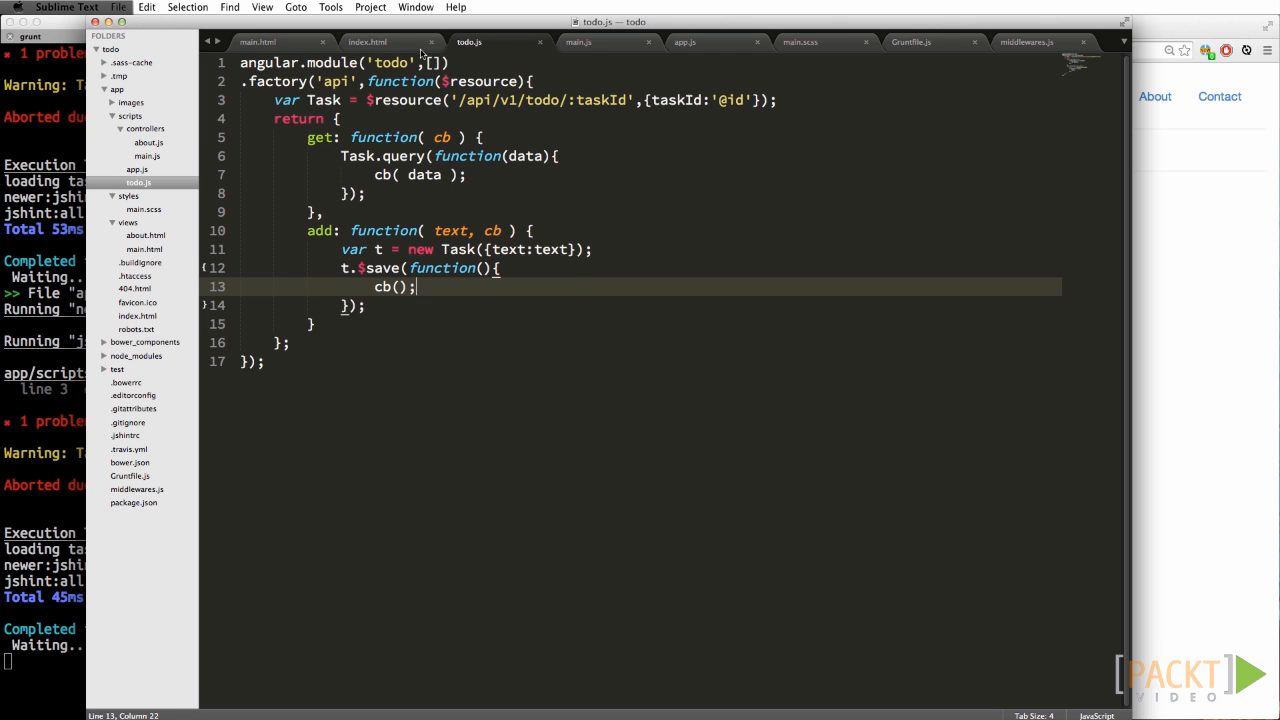
click(578, 42)
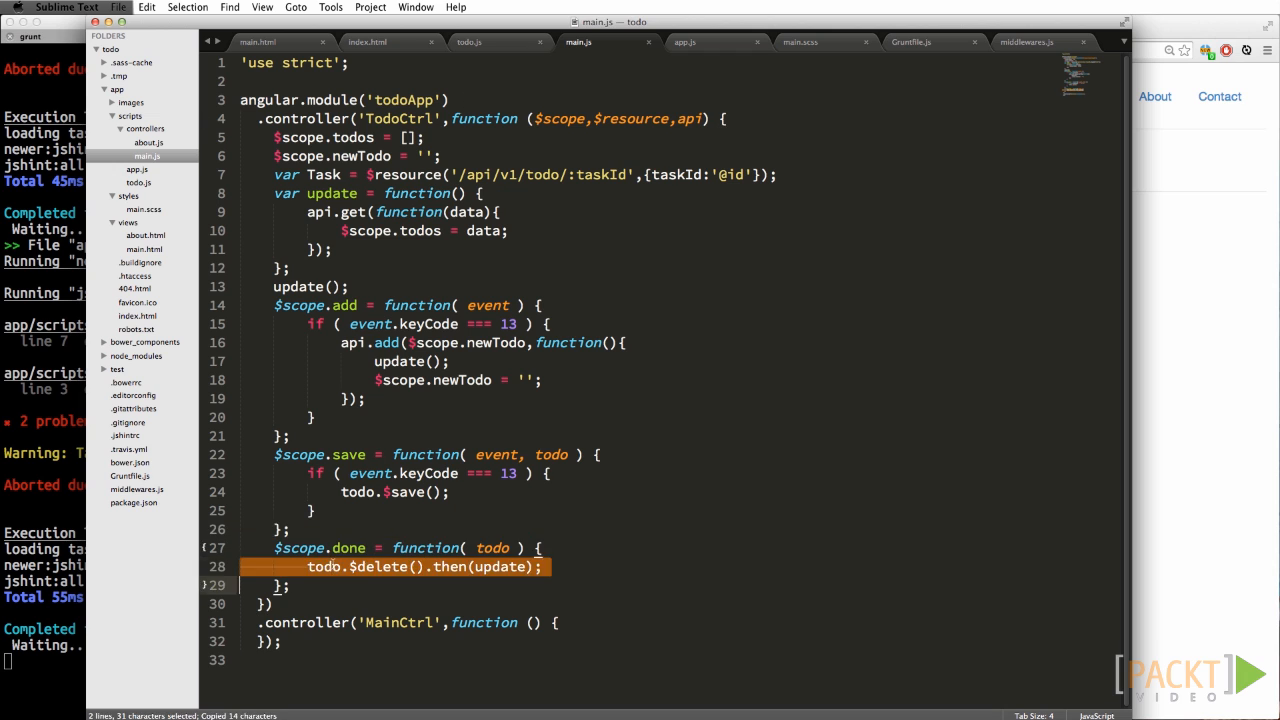
Step: Write delete: function(todo, cb) in todo.js that deletes the todo then runs cb, and save
click(469, 42)
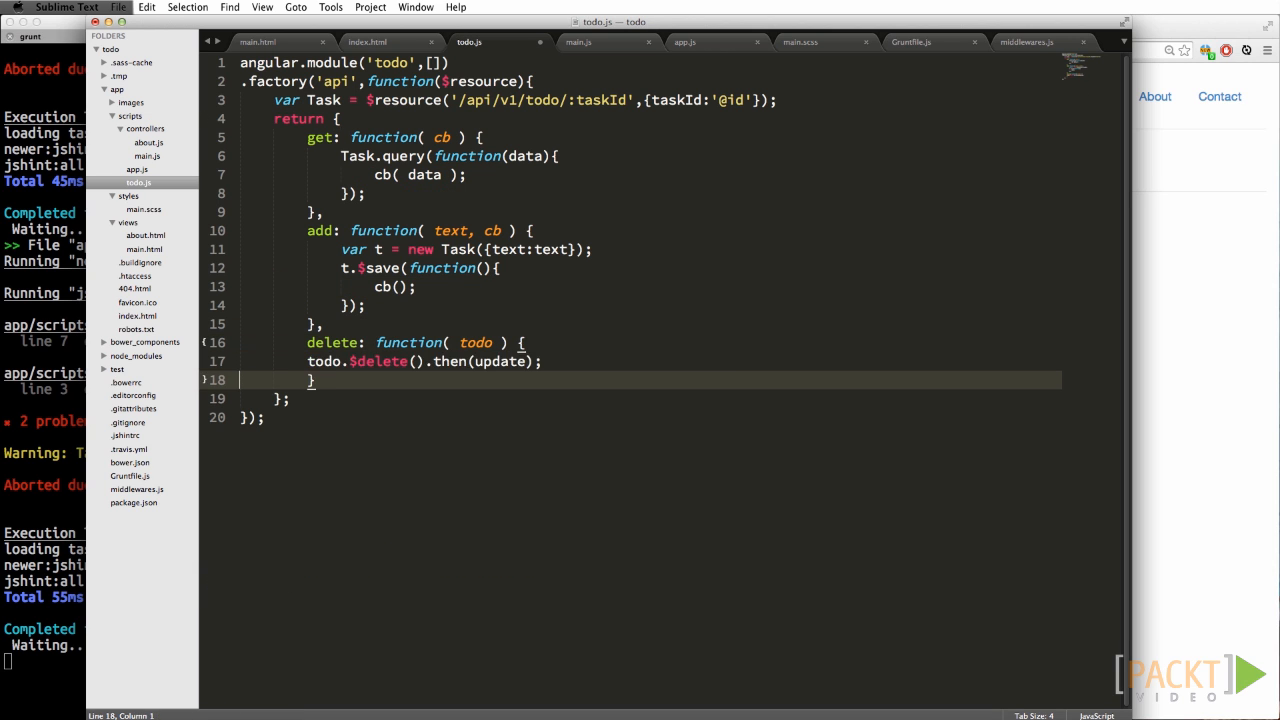
text(, cb)
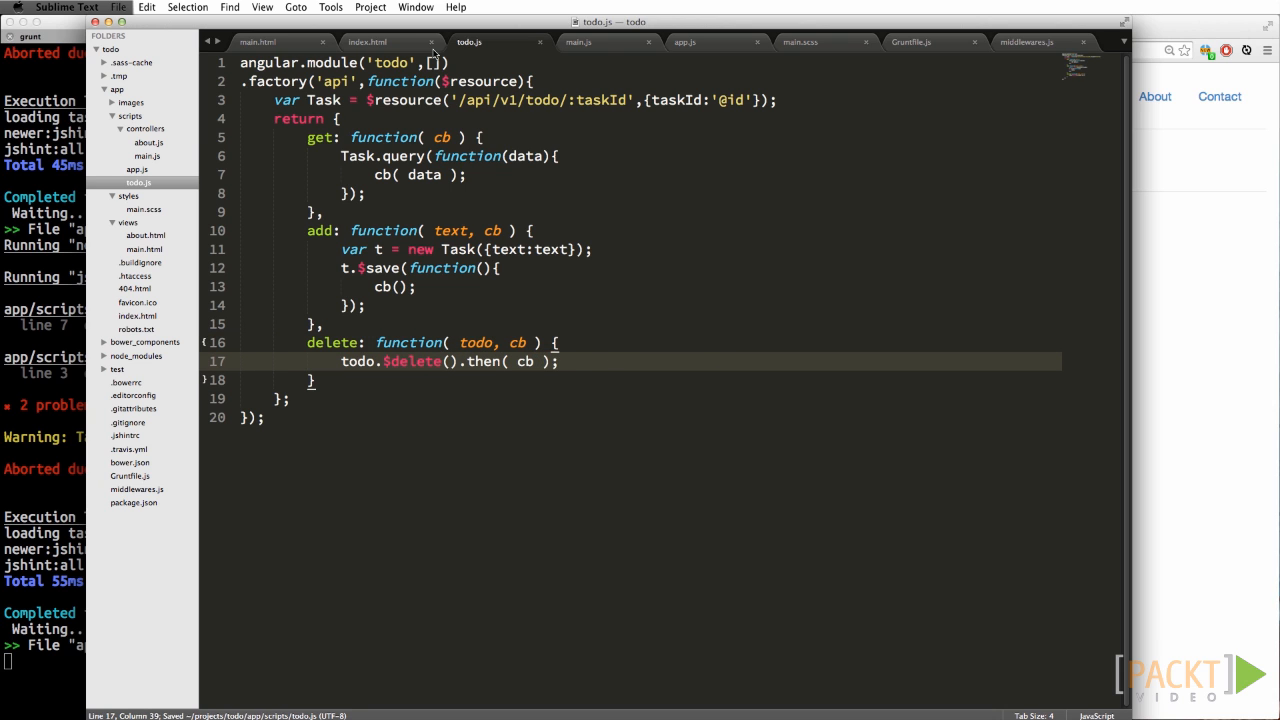
click(578, 42)
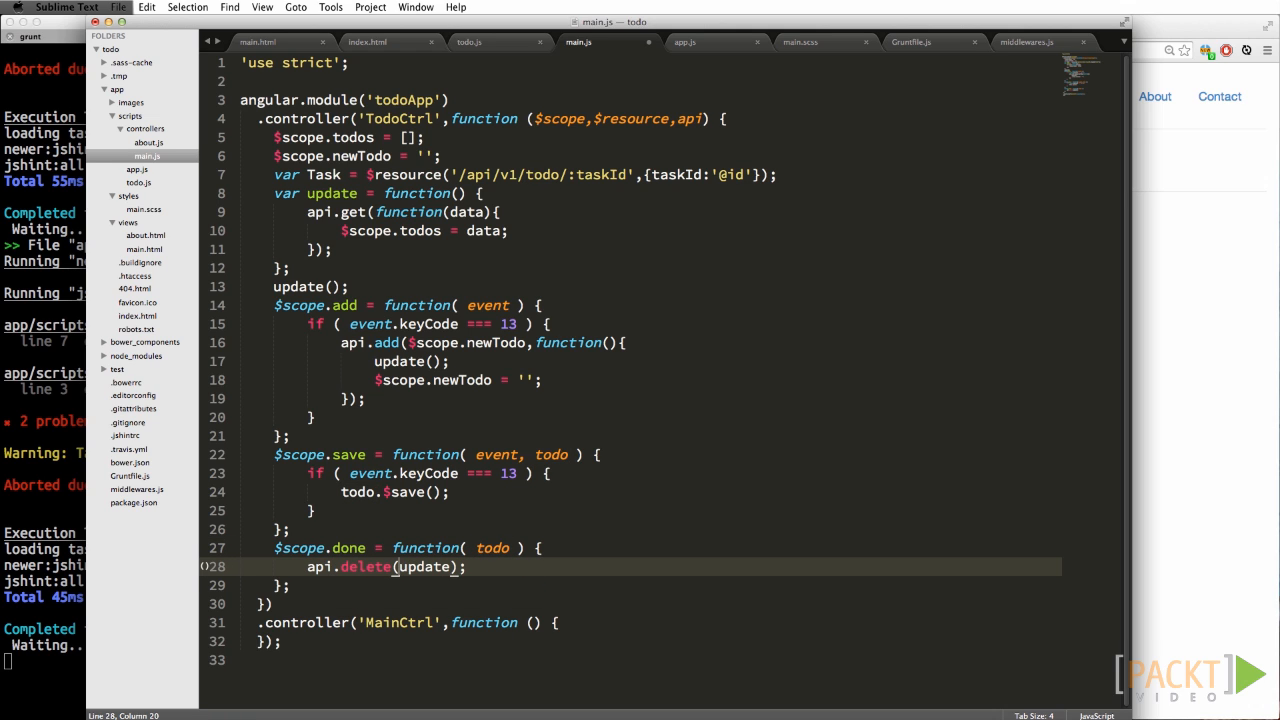
Step: Pass todo and update to api.delete in the done handler, then test by marking Helloo done
text(todo,)
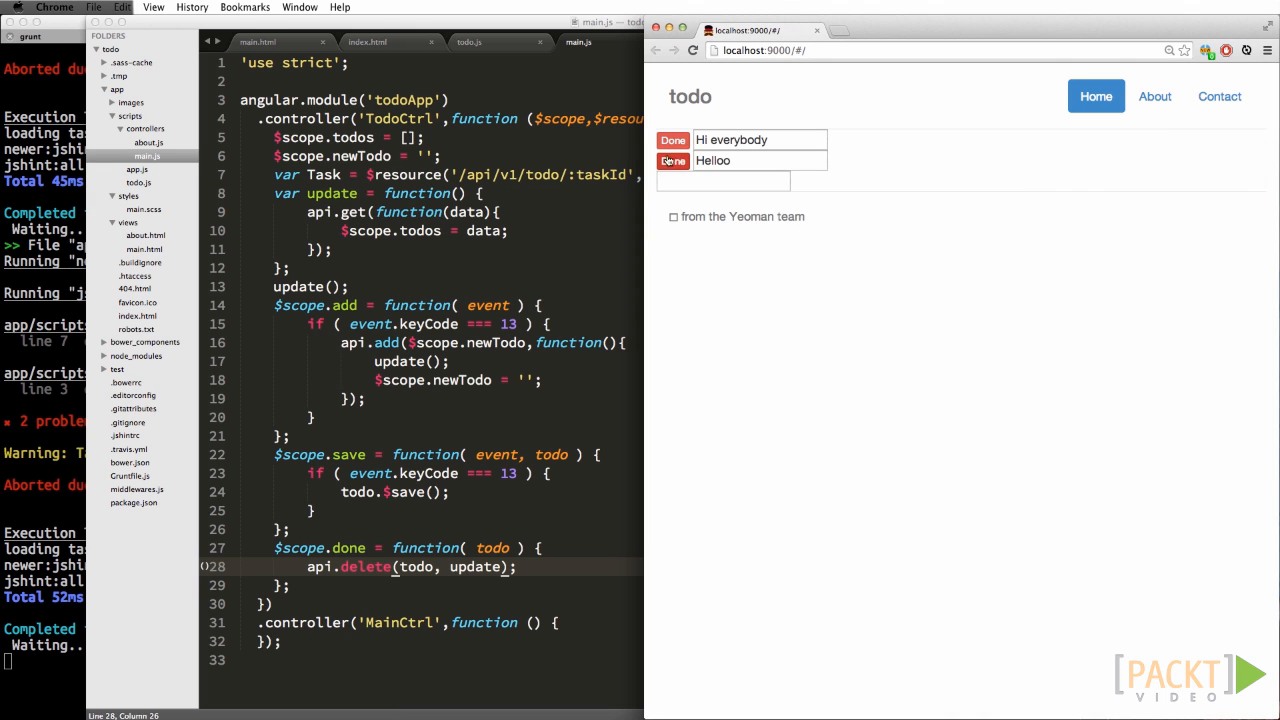
click(673, 161)
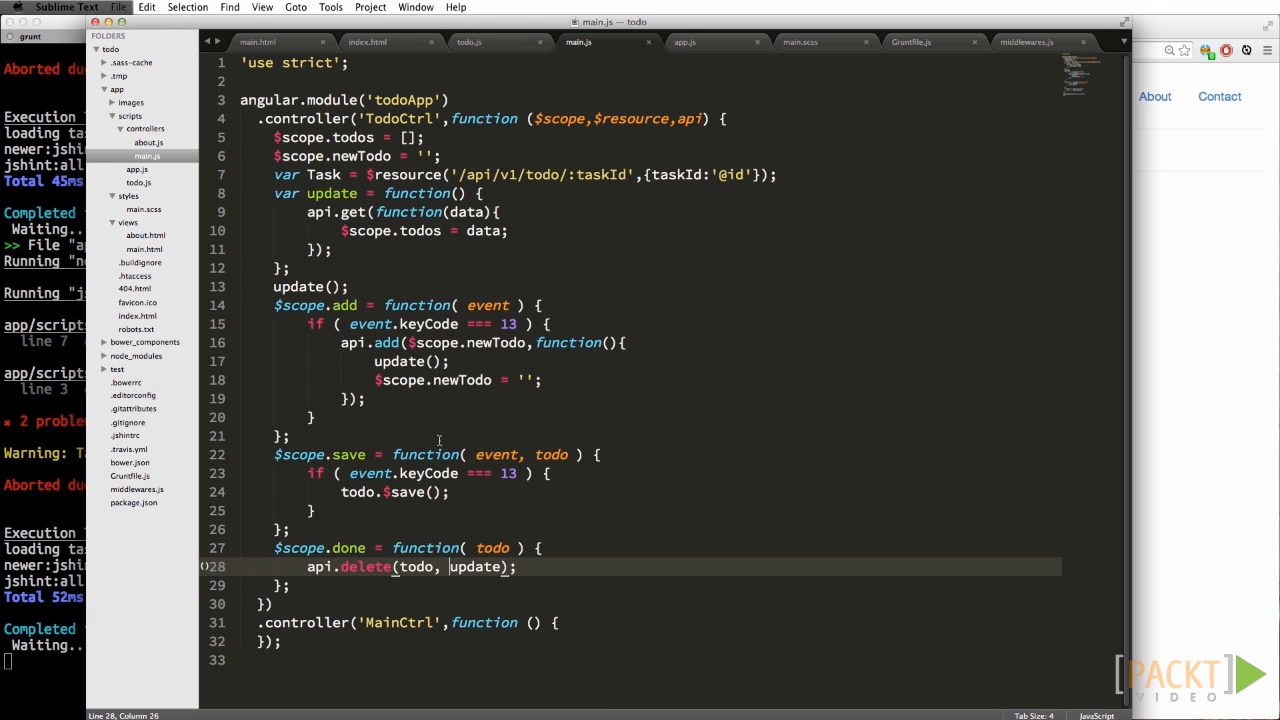
Step: Write update: function(todo, cb) saving the todo, and call api.update(todo, update) from the save handler
click(469, 42)
text(update: function( todo, )
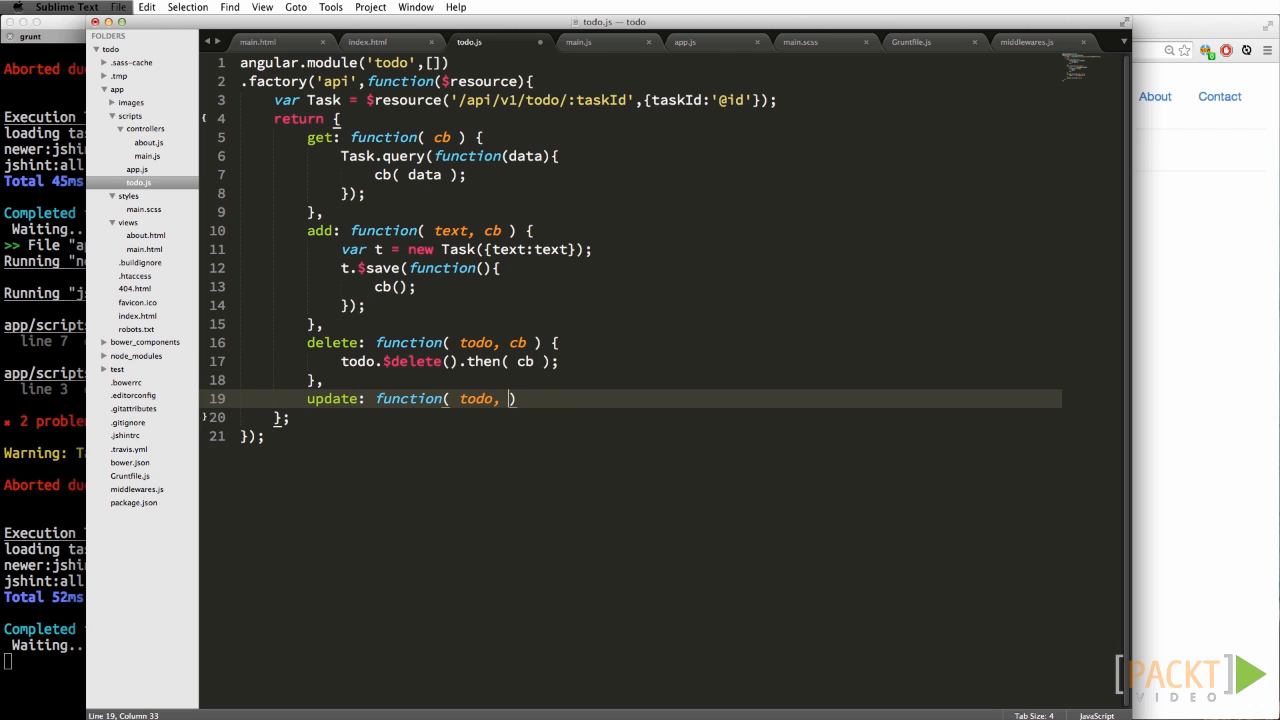
text(cb ) {)
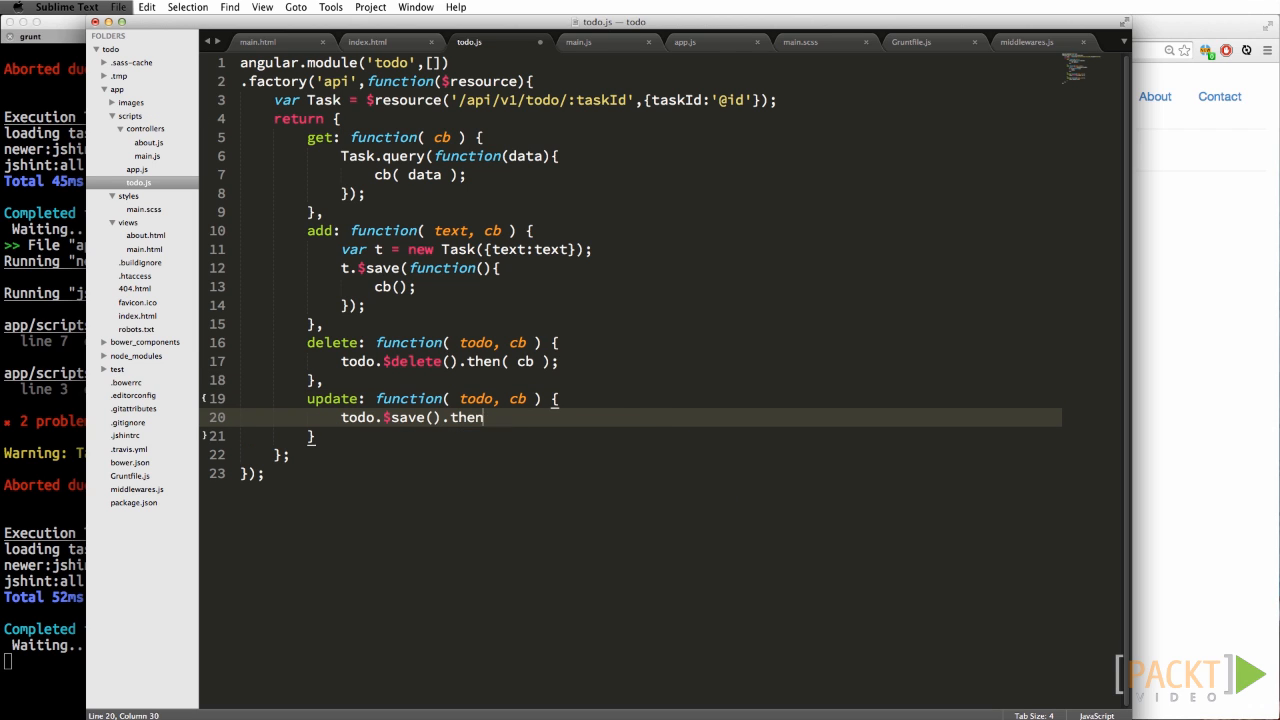
click(578, 42)
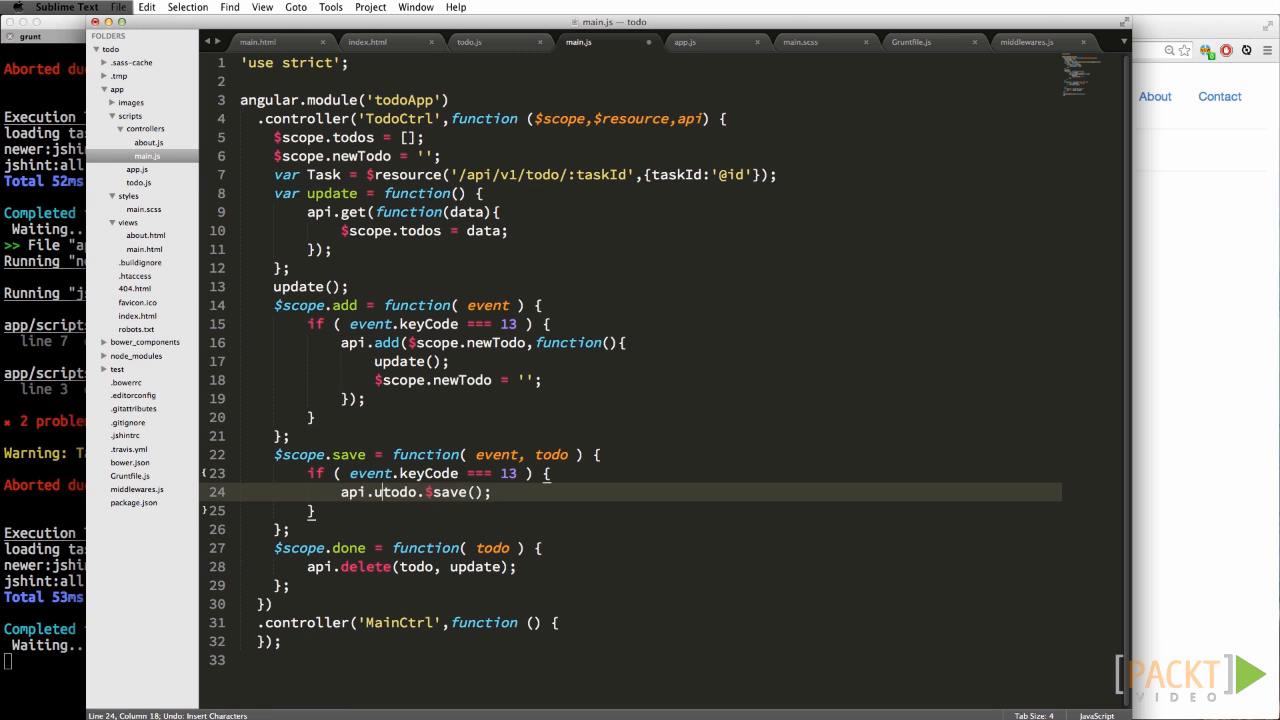
text(update( todo, u)
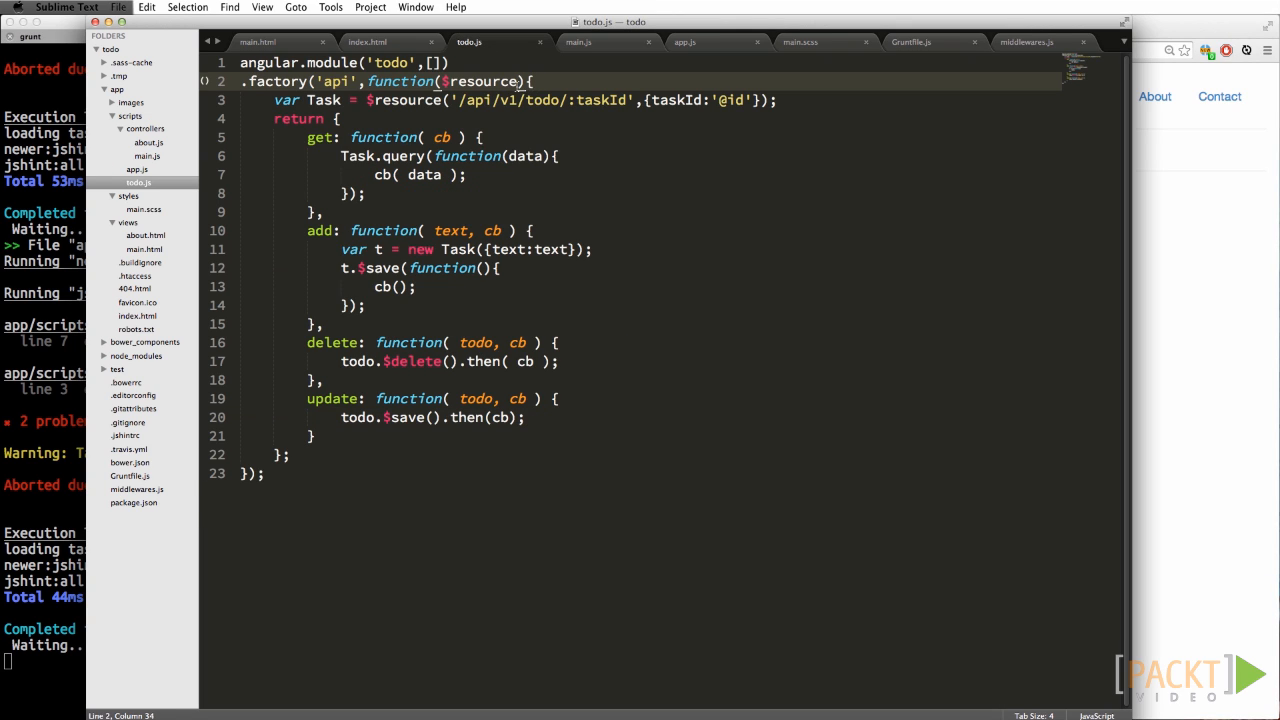
Step: Add $q to the factory args and have get create var deferred = $q.defer() and return deferred.promise
text(,$q)
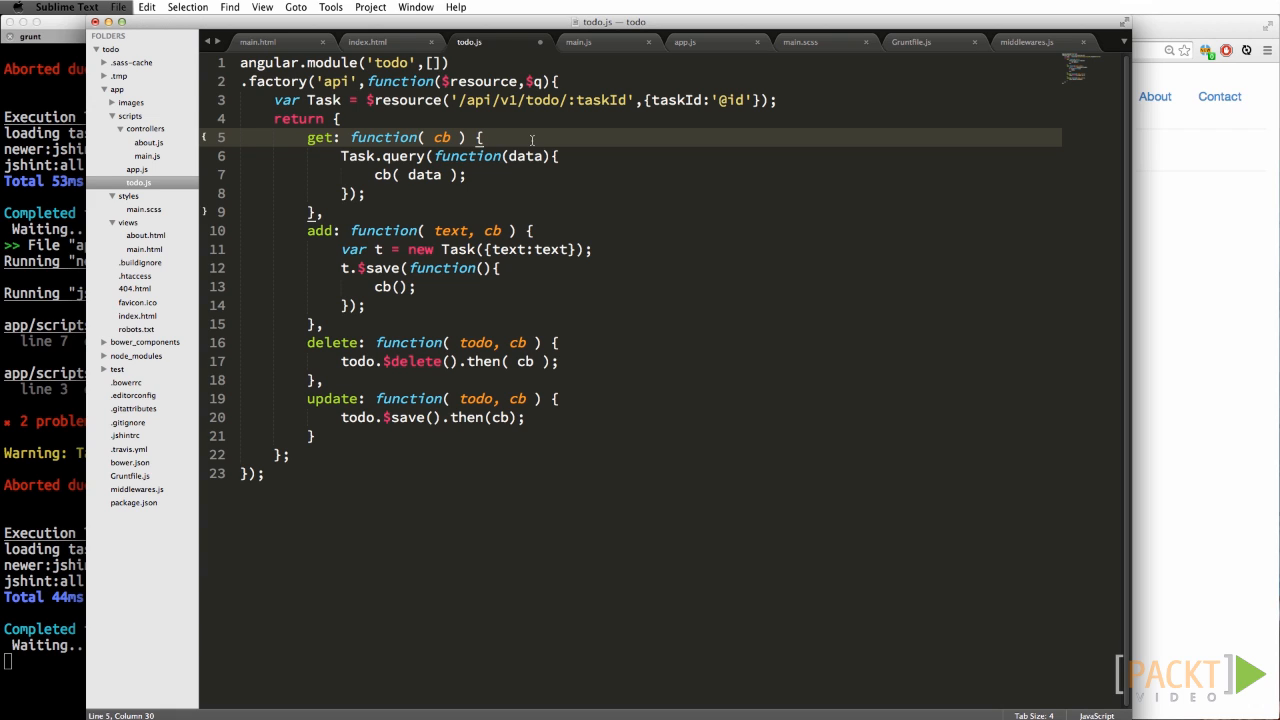
text(var deferred = $)
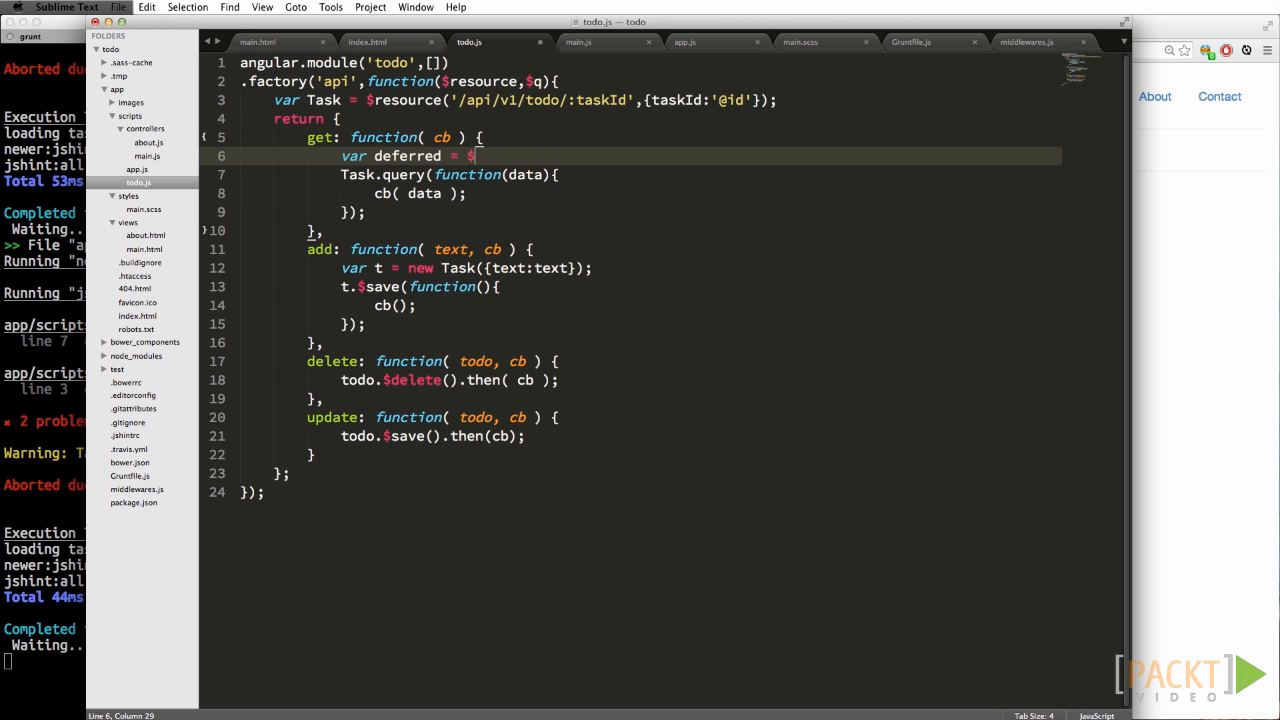
text(q.defer();)
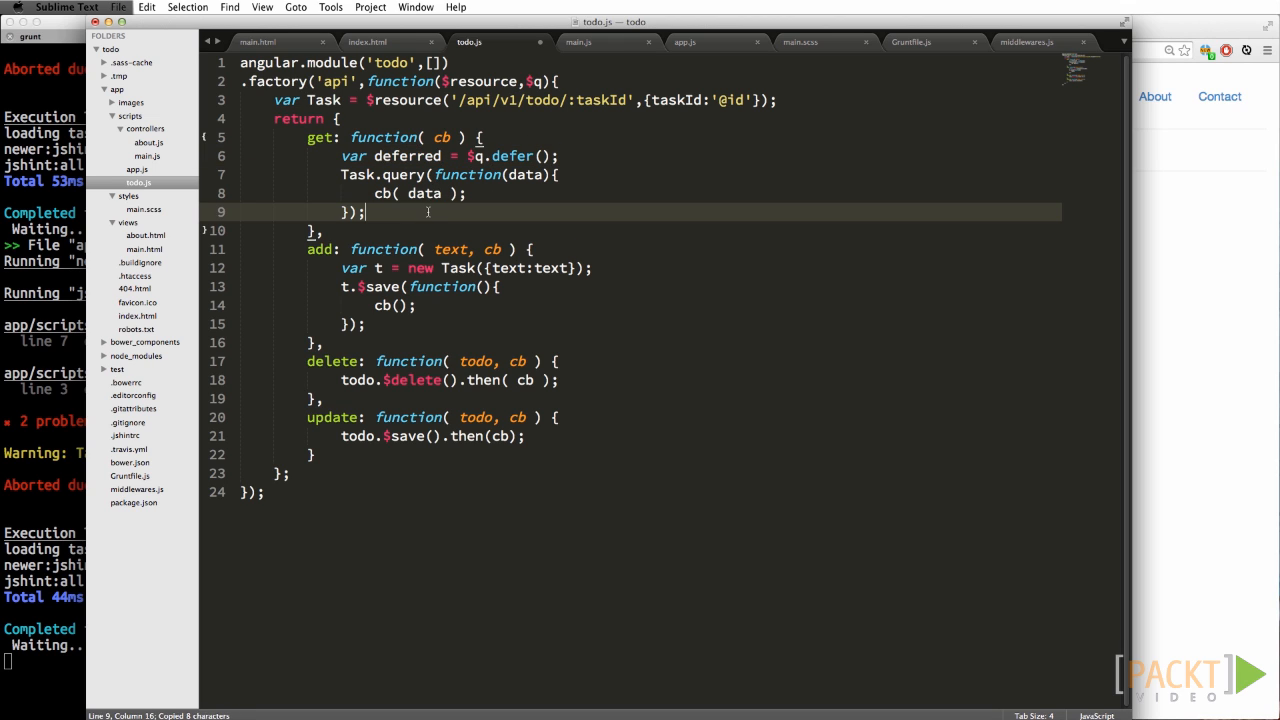
text(return deferred.)
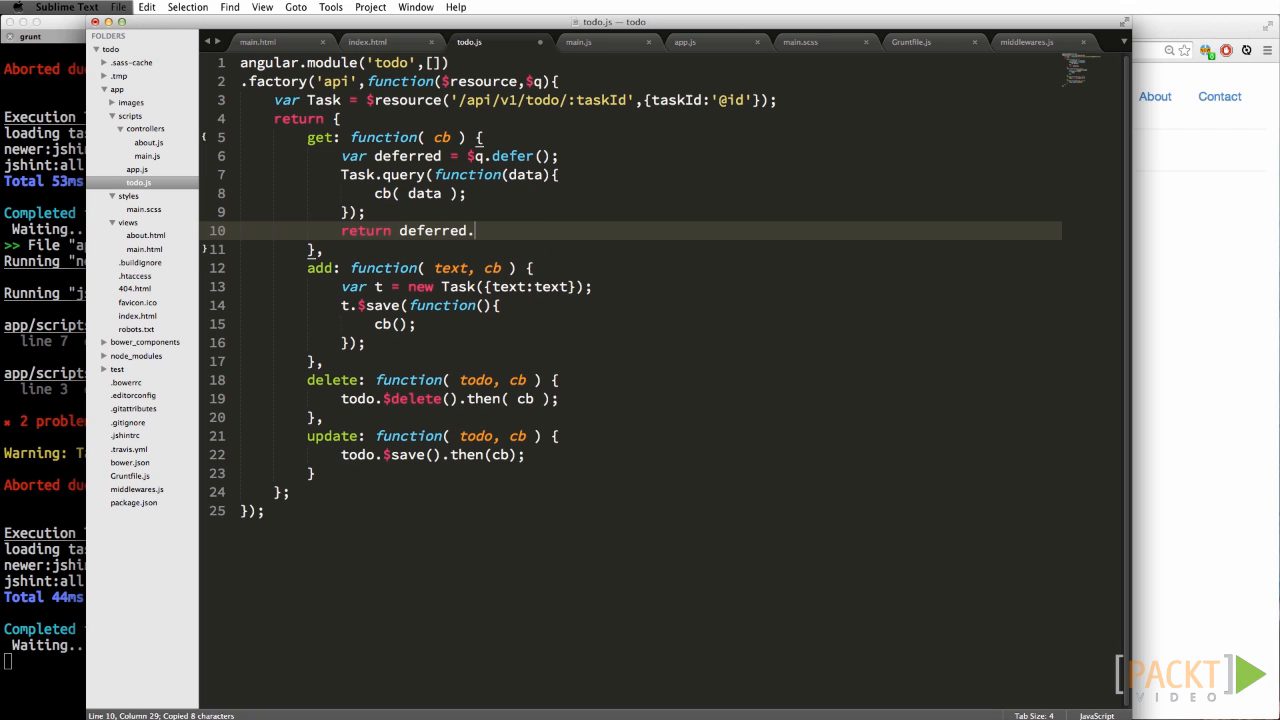
text(promise;)
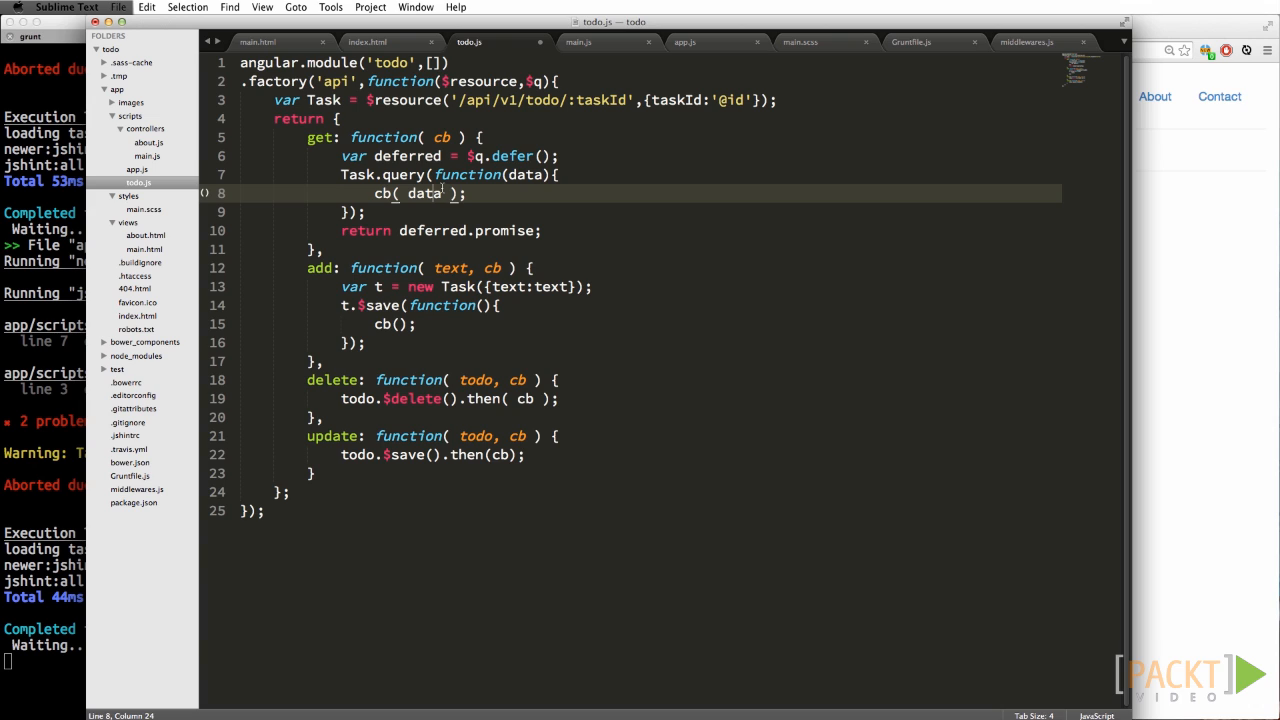
Step: Call deferred.resolve with the data, drop get's cb parameter and save todo.js
text(deferred.)
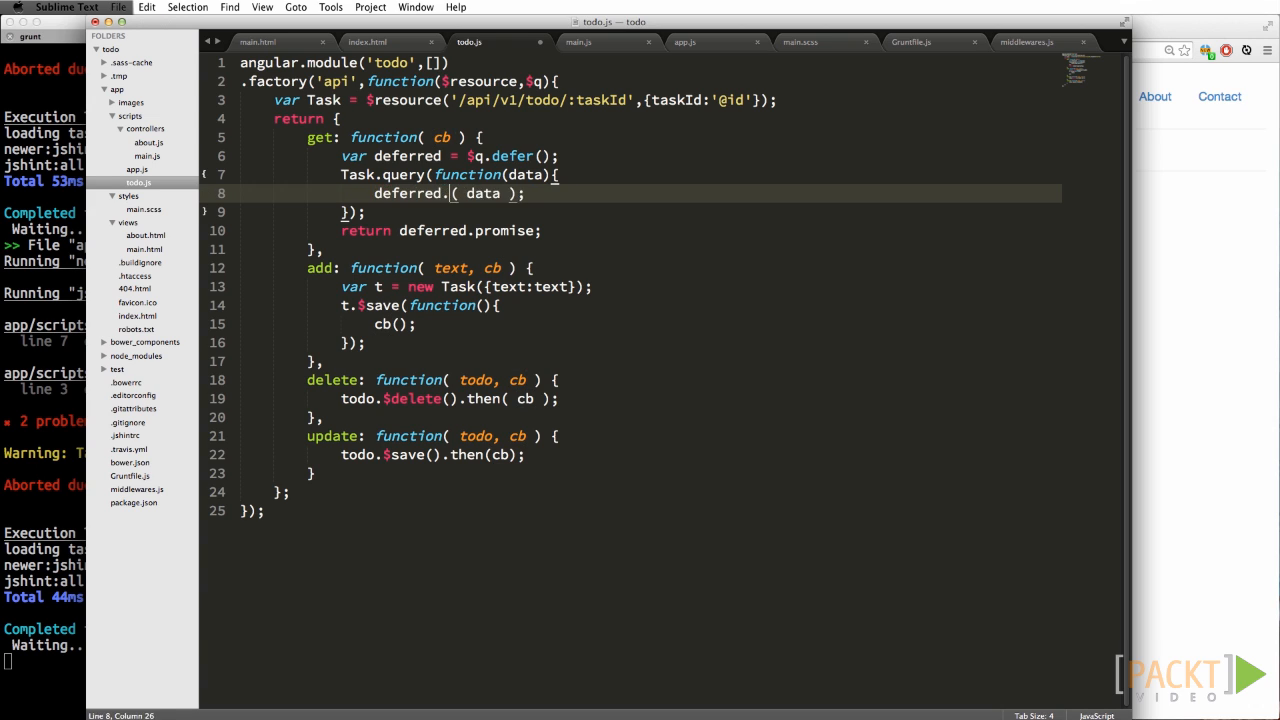
text(resolve)
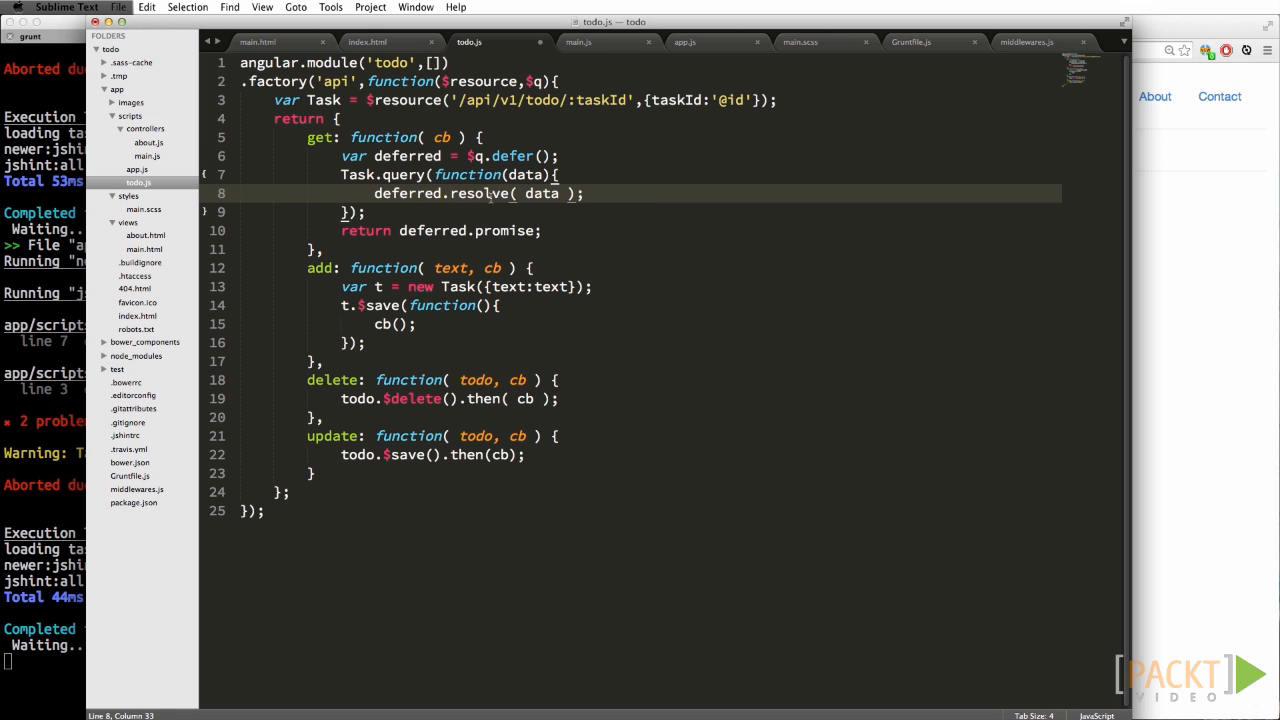
double_click(441, 137)
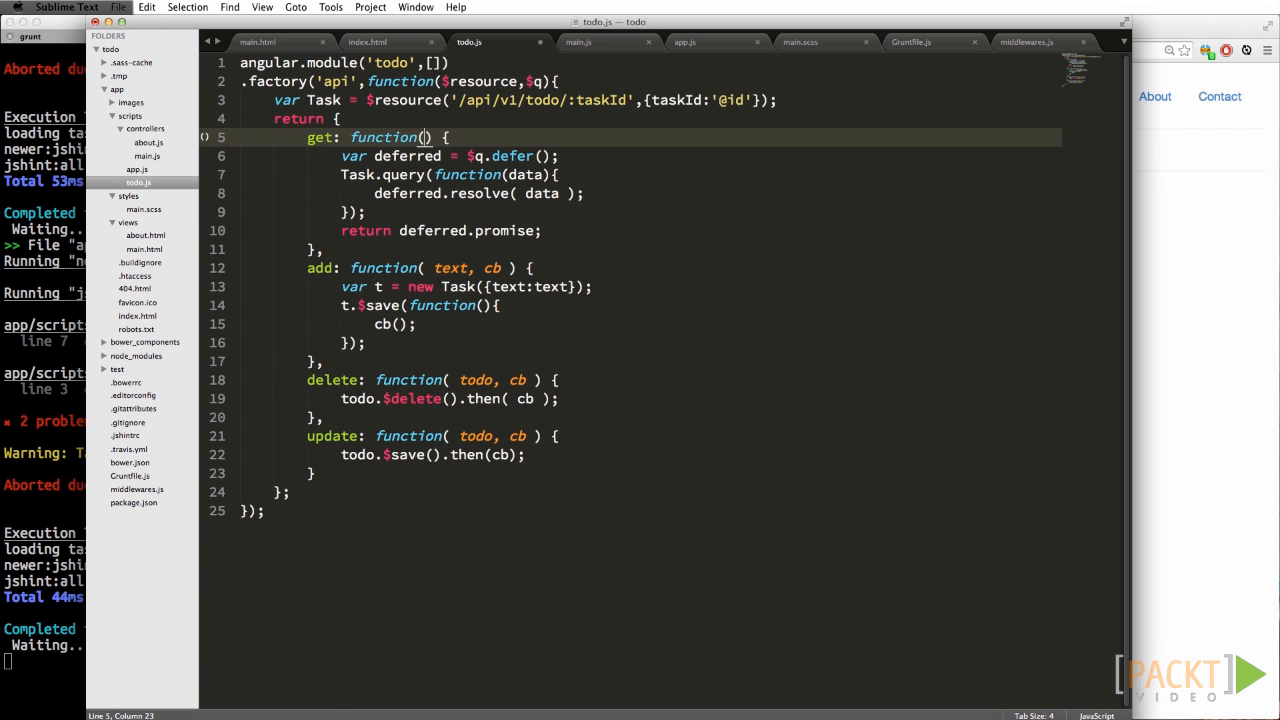
key(cmd+s)
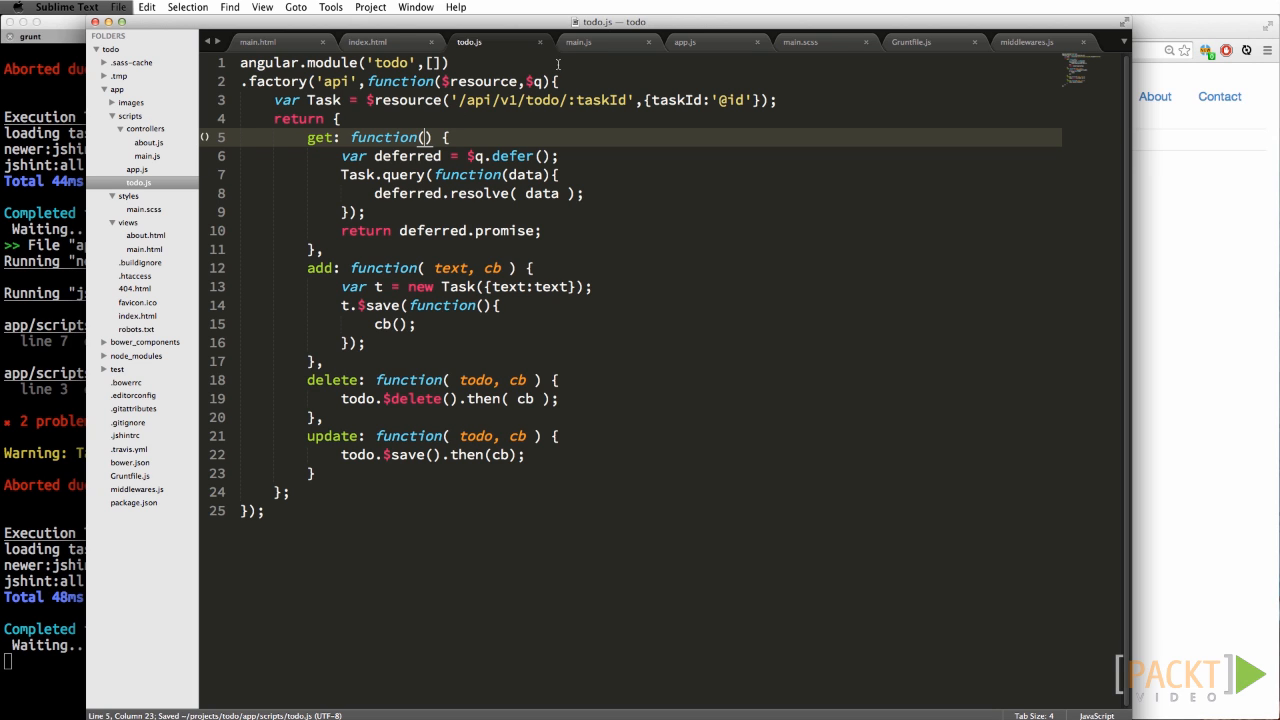
Step: Rewrite update in main.js to use api.get().then(function(data){...}) for $scope.todos
click(578, 42)
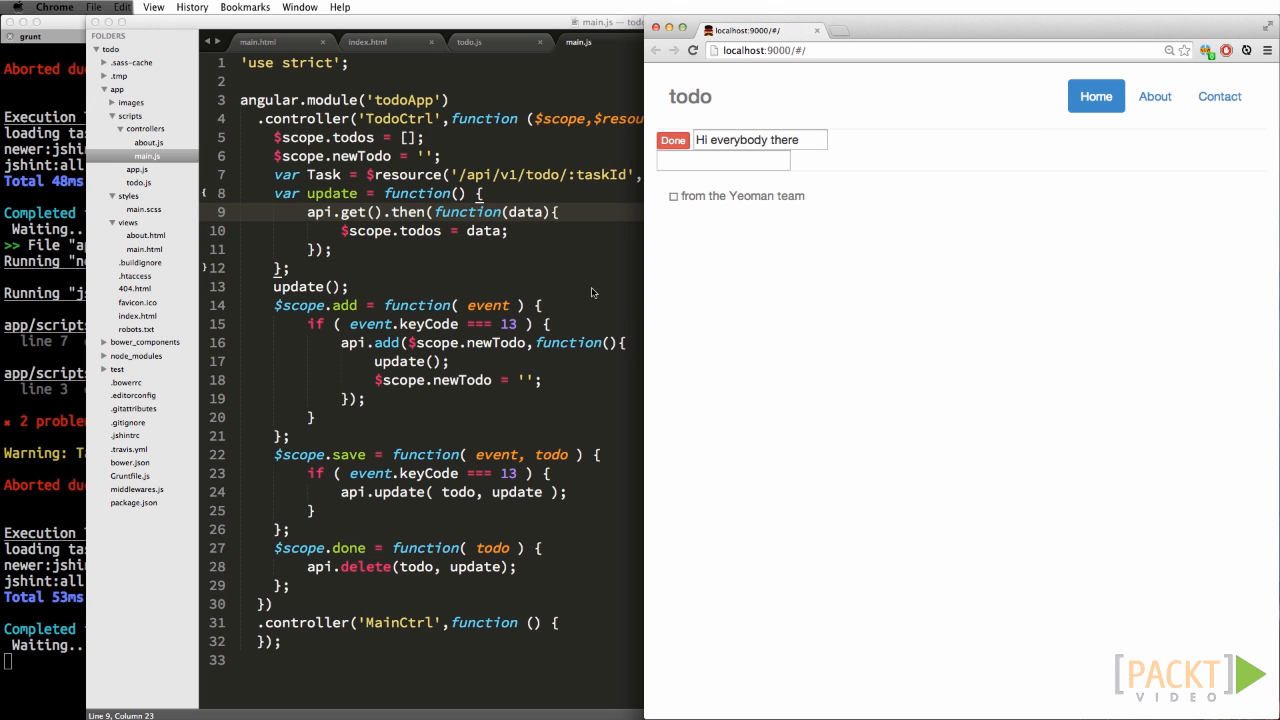
mouse_move(540, 250)
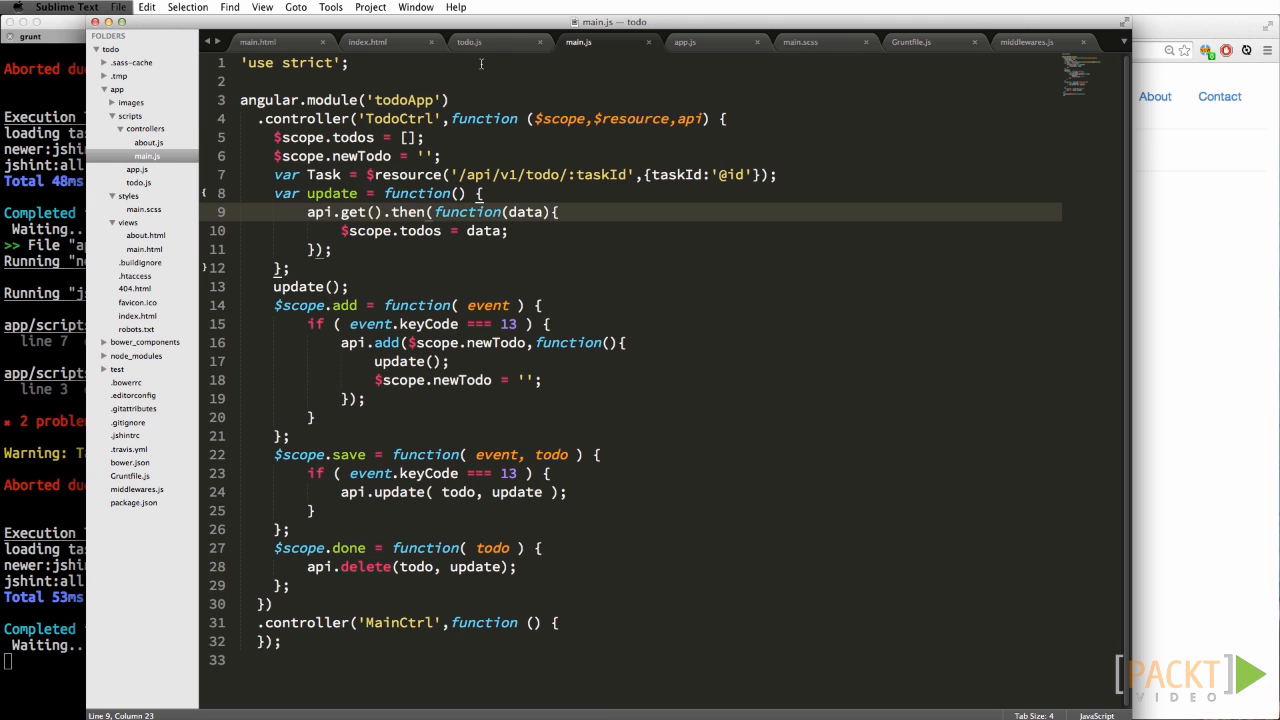
Step: Give add, delete and update in todo.js their own $q.defer(), resolve and deferred.promise return
click(469, 42)
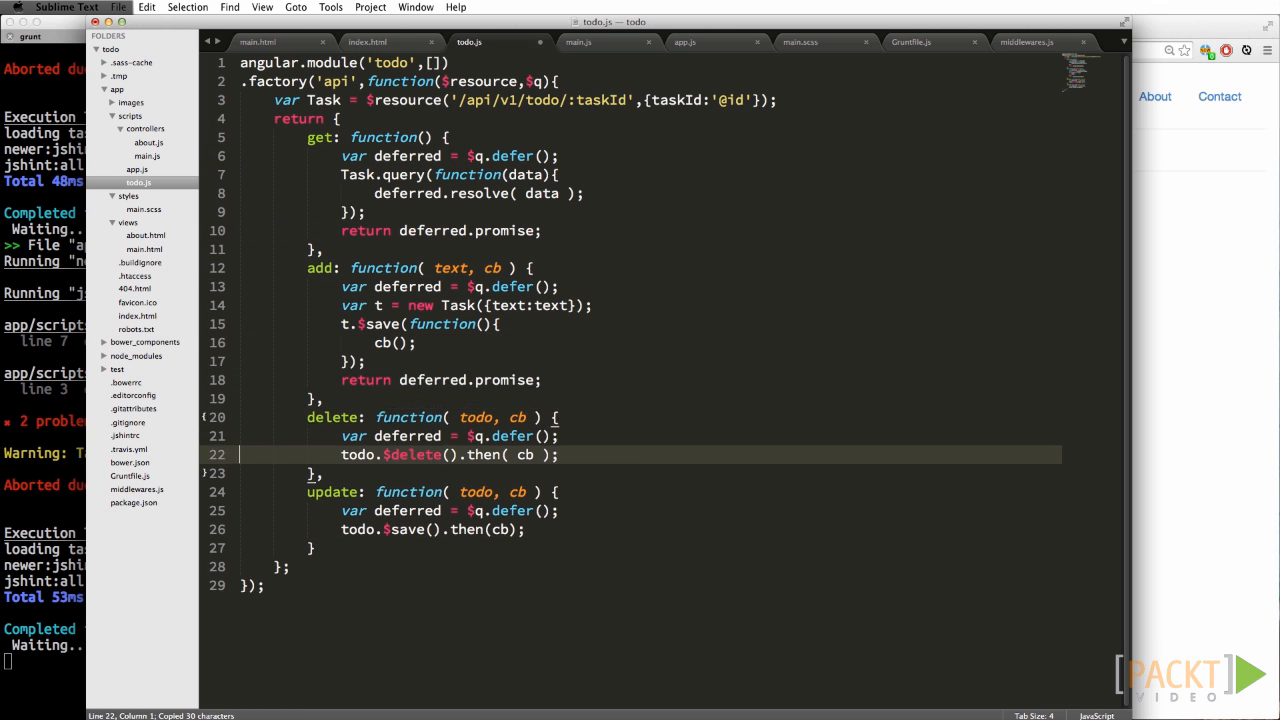
text(ferred.resolve)
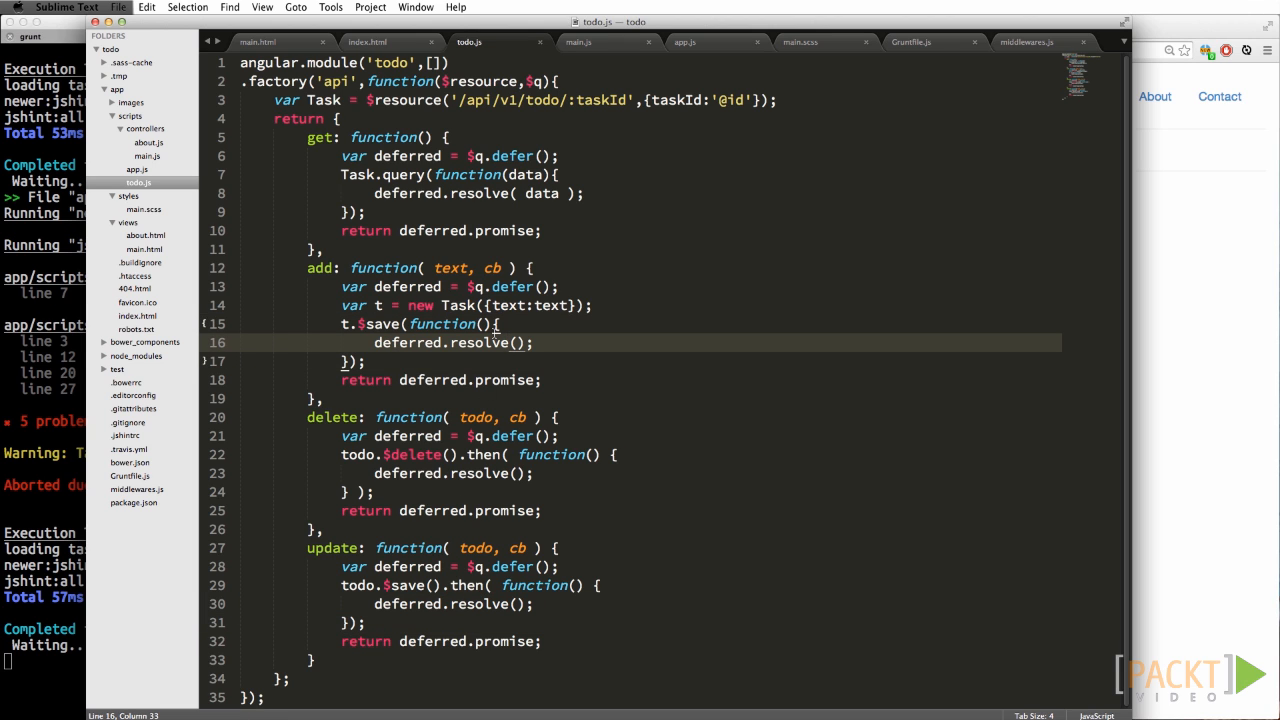
Step: Chain .then on api.add and api.update(todo).then(update) in main.js, then drop cb params in todo.js
click(578, 42)
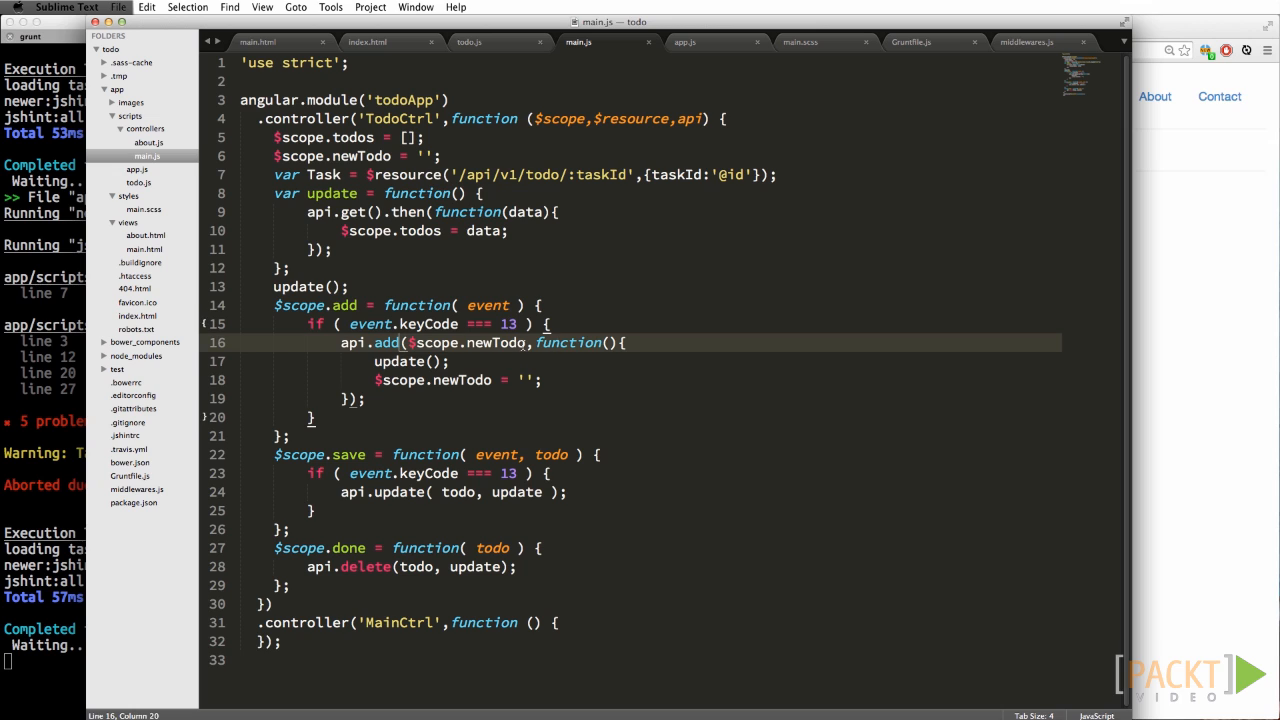
text().then()
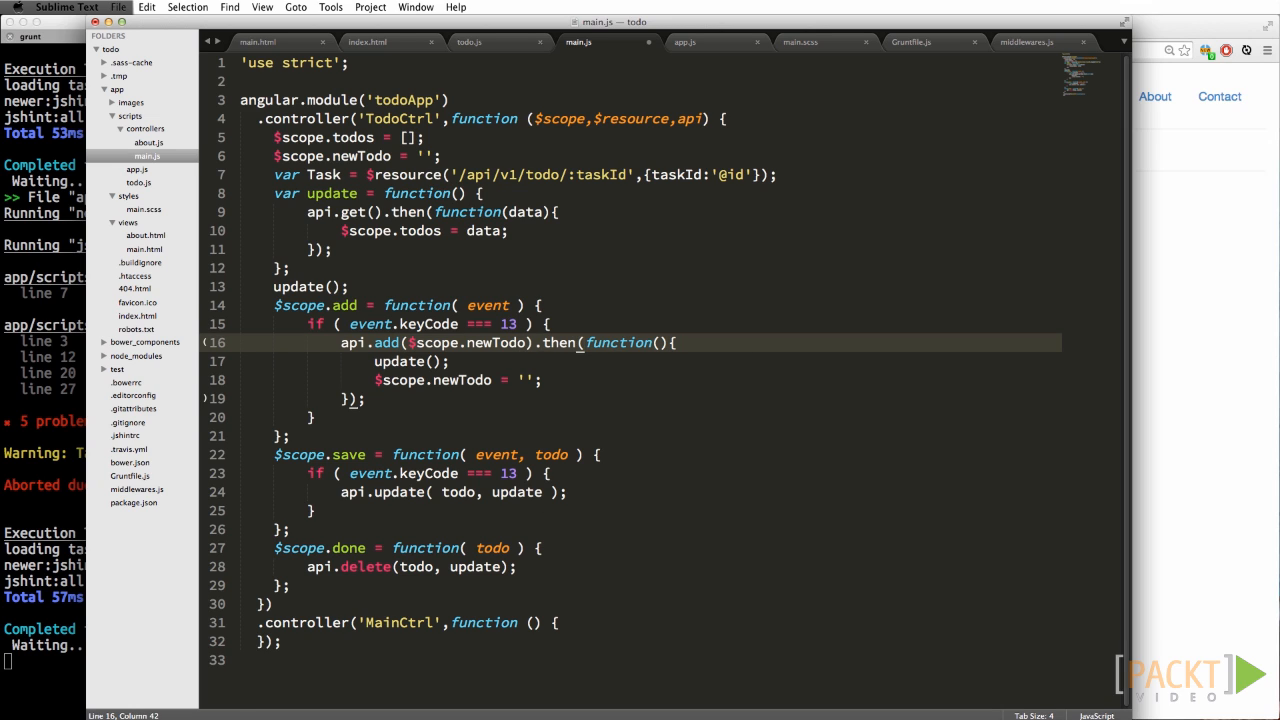
drag(528, 342, 581, 342)
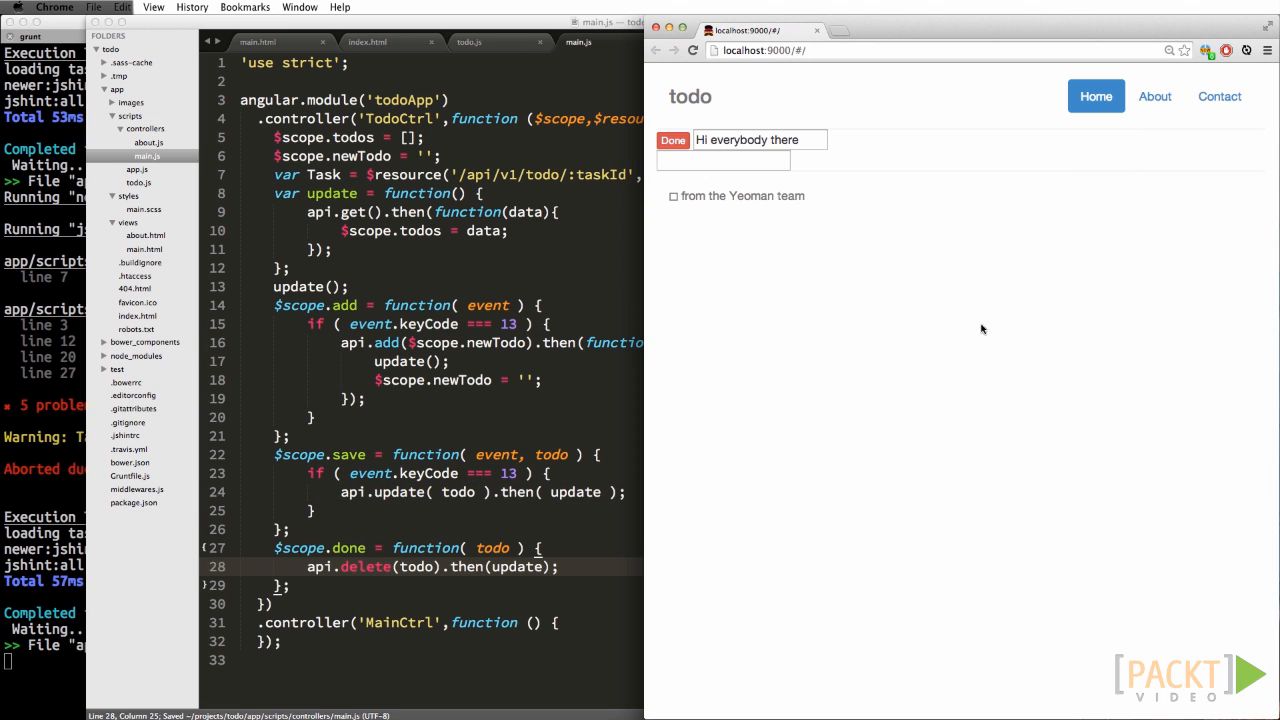
click(673, 140)
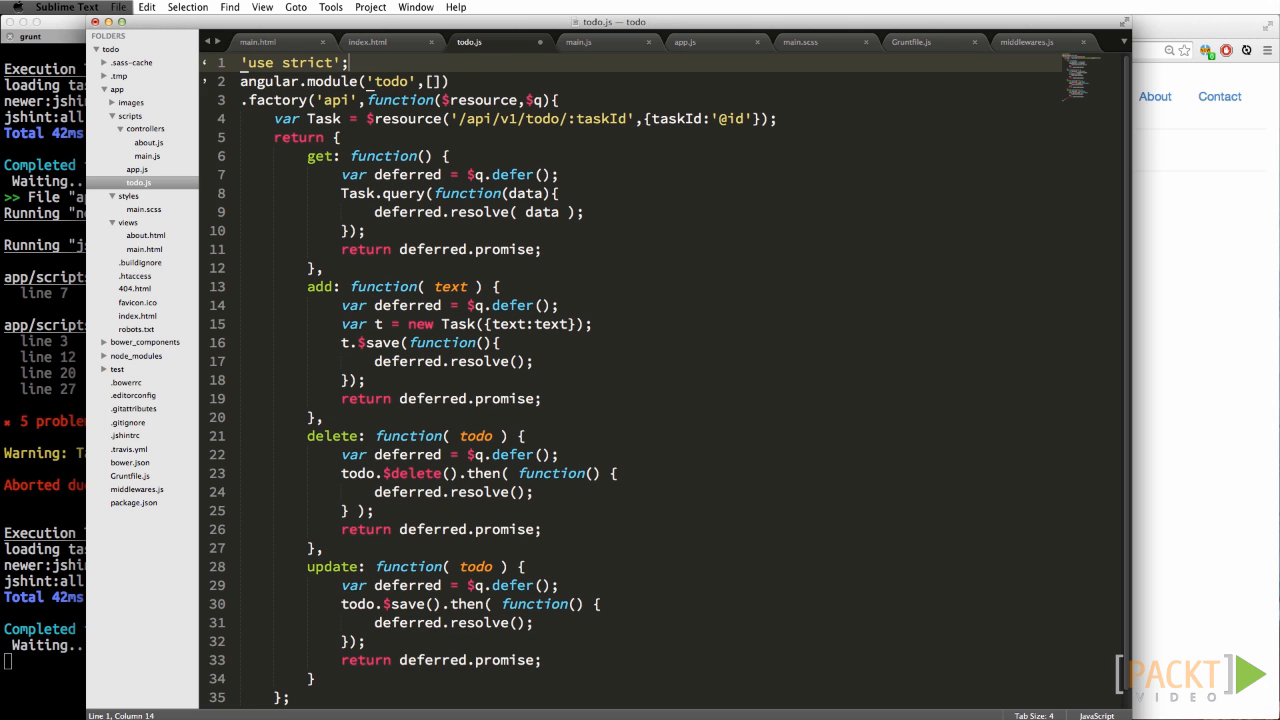
click(578, 42)
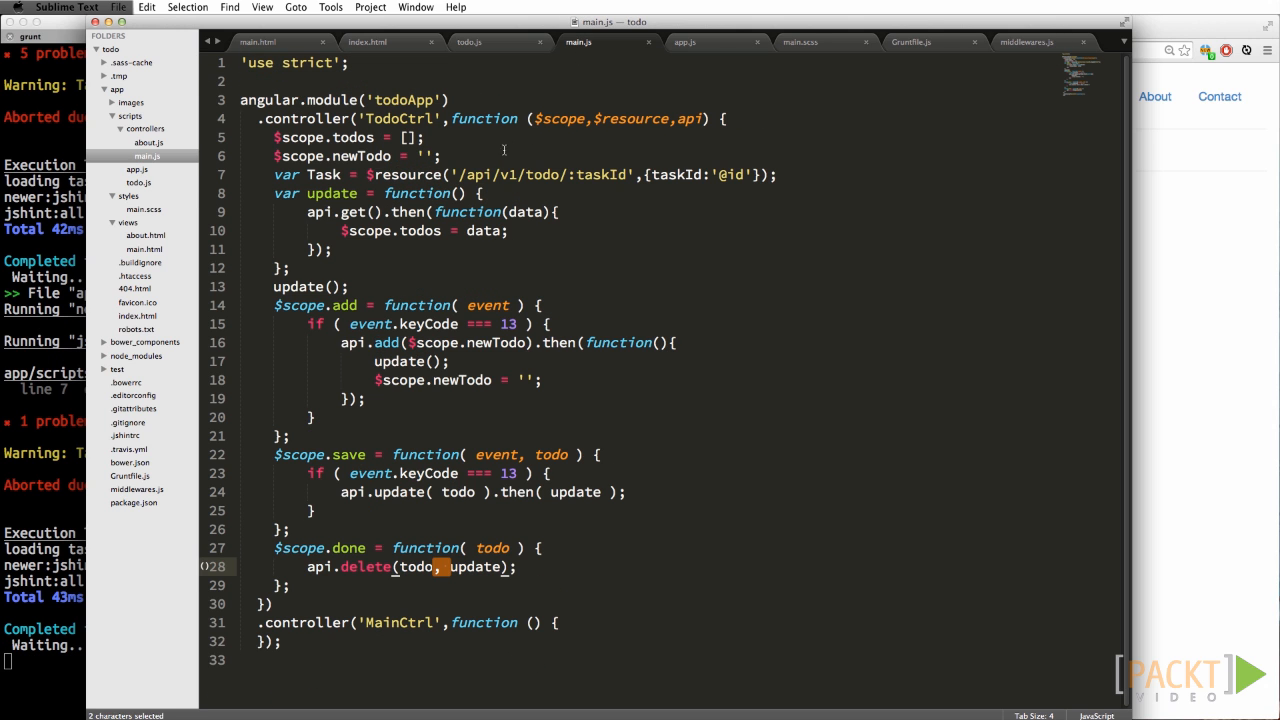